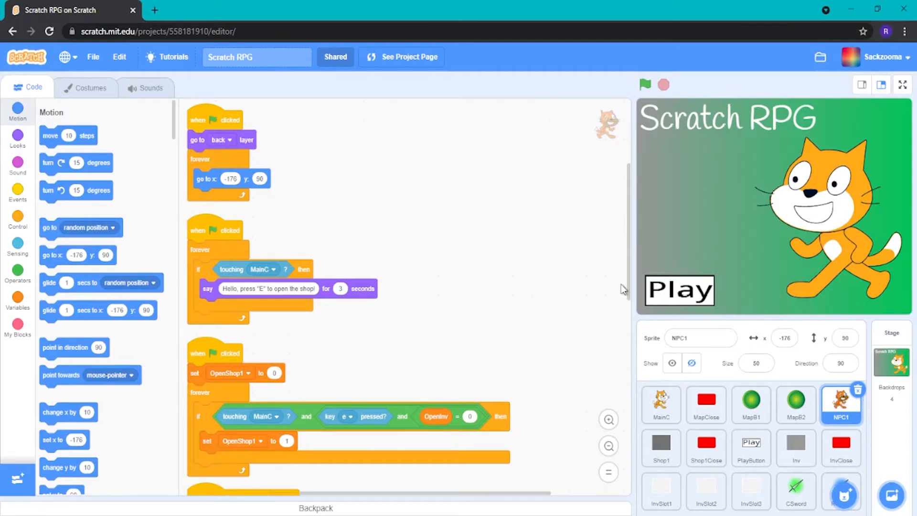
# Duplicate the NPC1 sprite so a new NPC2 sprite appears with its shop-dialogue scripts.
pyautogui.rightClick(841, 405)
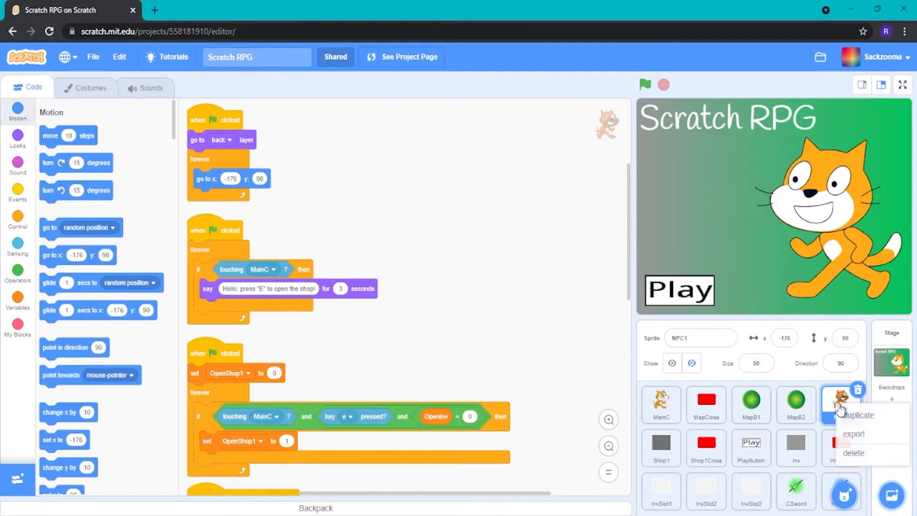
pyautogui.click(860, 414)
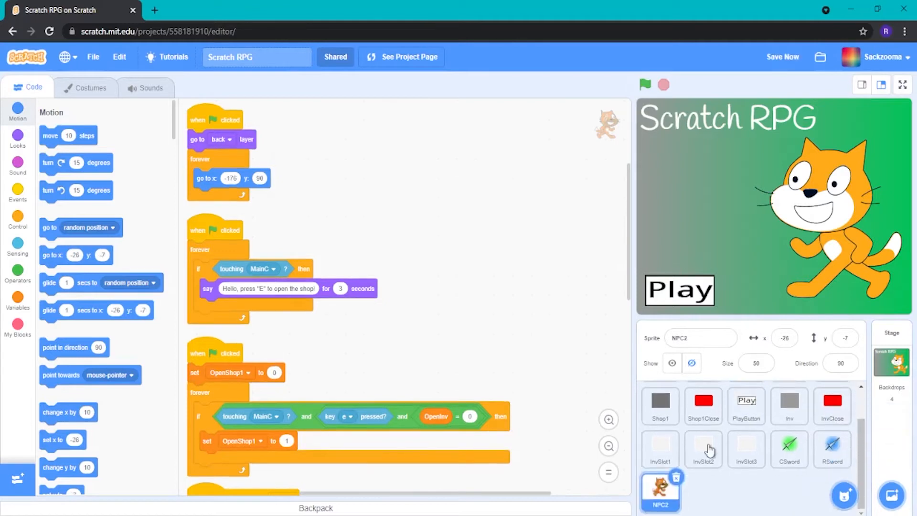
pyautogui.moveTo(708, 483)
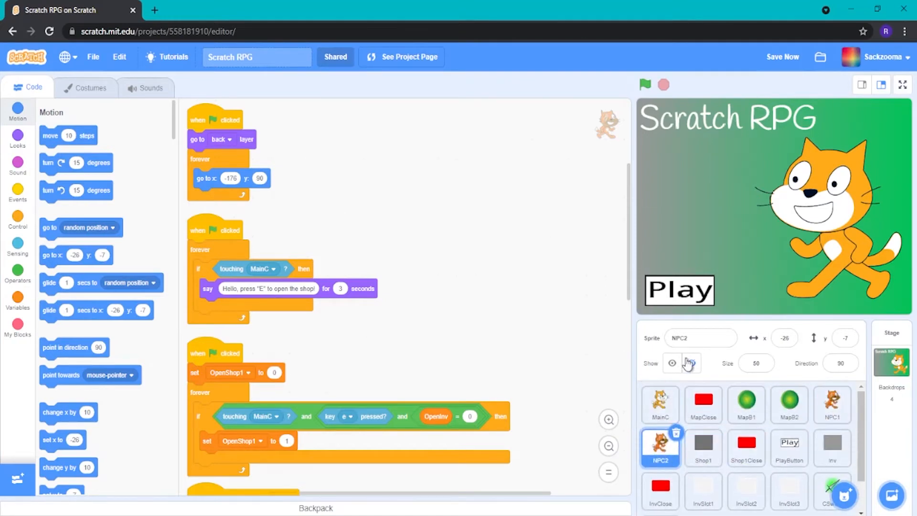
pyautogui.click(700, 338)
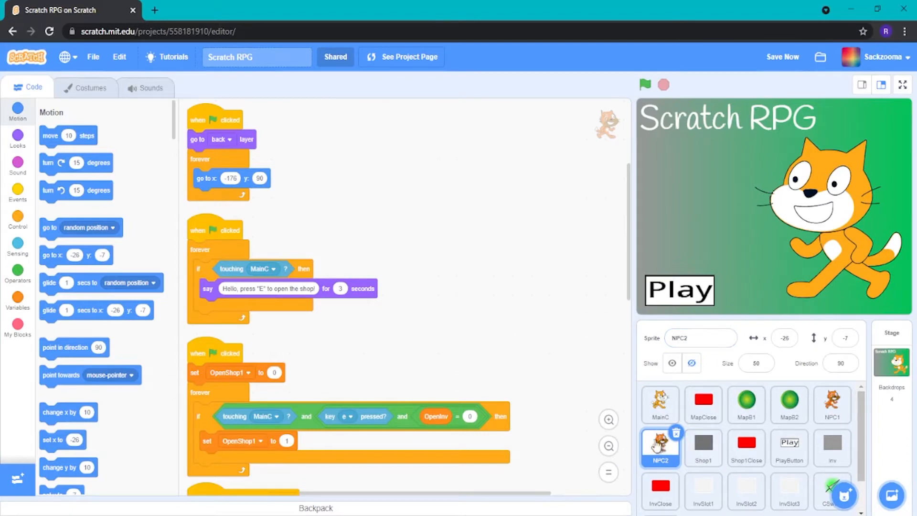
pyautogui.moveTo(462, 384)
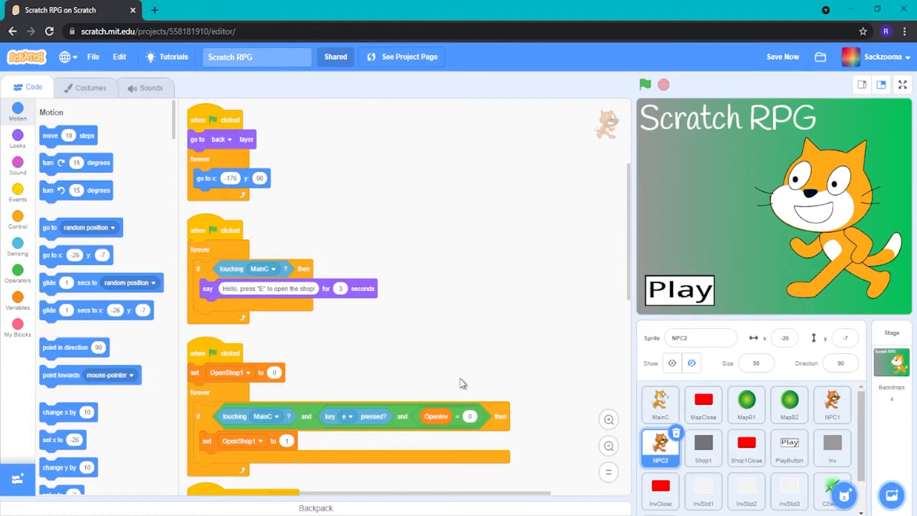
pyautogui.moveTo(423, 295)
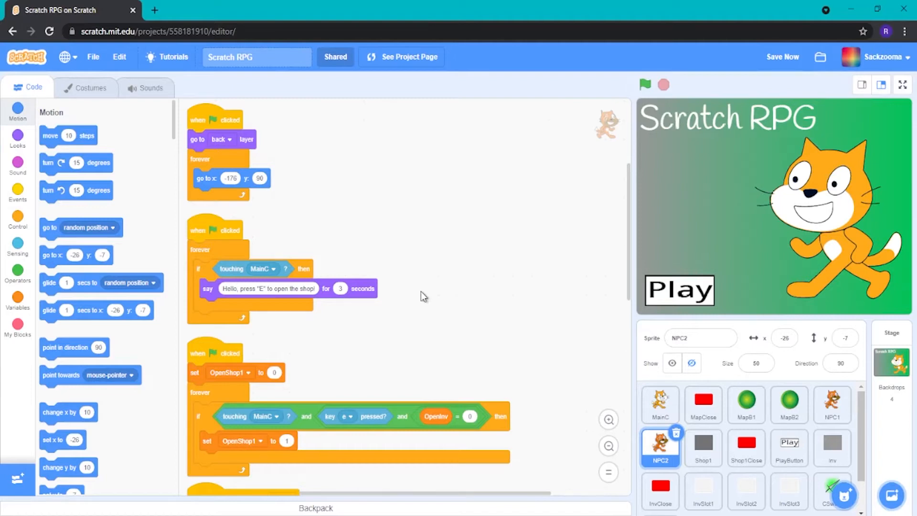
pyautogui.moveTo(702, 404)
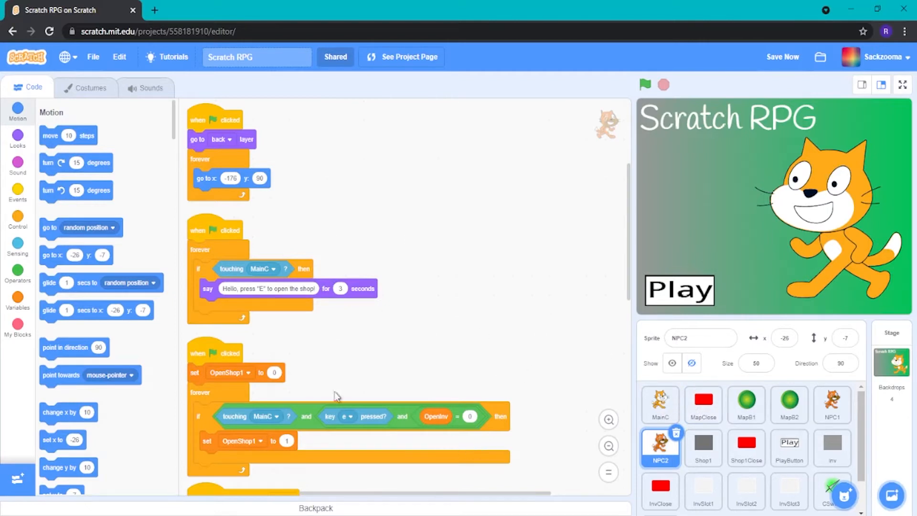
# Swap NPC2's plain cat-a costume for the pirate cat drawing, then return to its scripts.
pyautogui.click(90, 88)
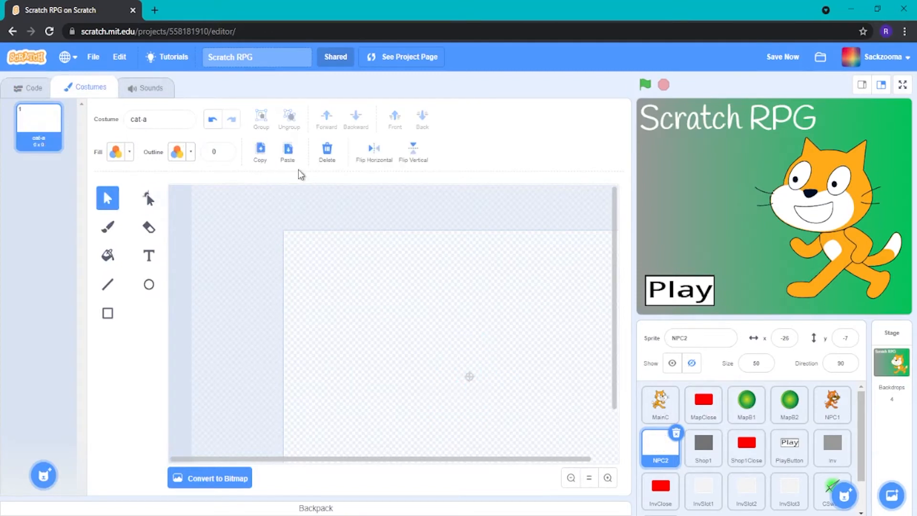
pyautogui.click(287, 152)
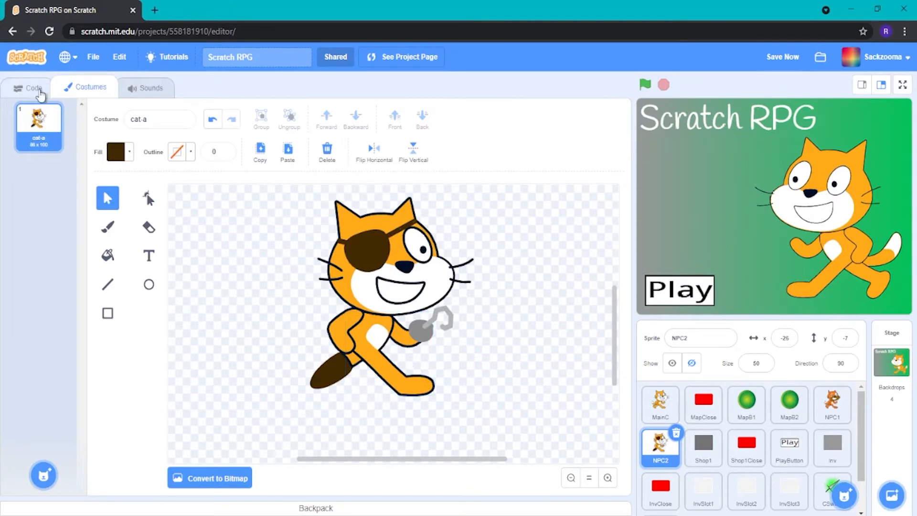
pyautogui.click(34, 86)
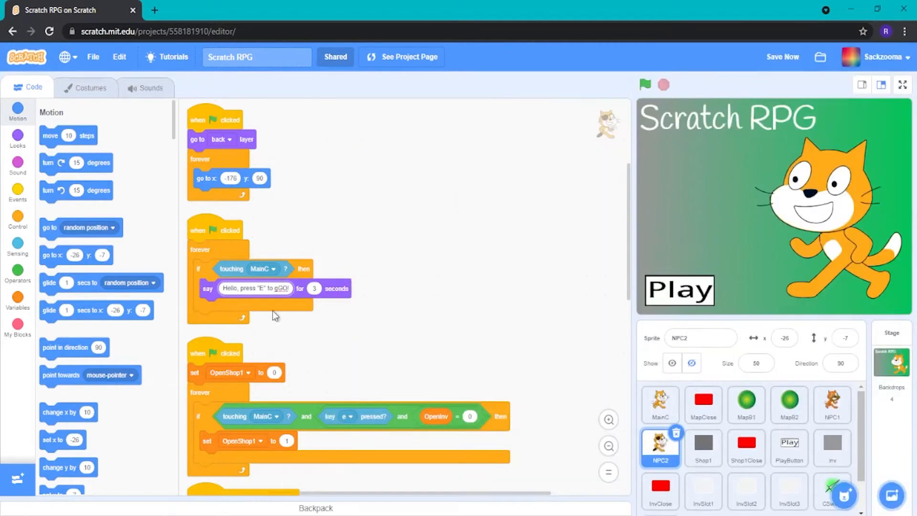
# Reword NPC2's greeting to 'press E to go to the mine', start it at x -200 y 0, and think 'Miner Mac'.
pyautogui.click(256, 287)
pyautogui.write('o to the mine')
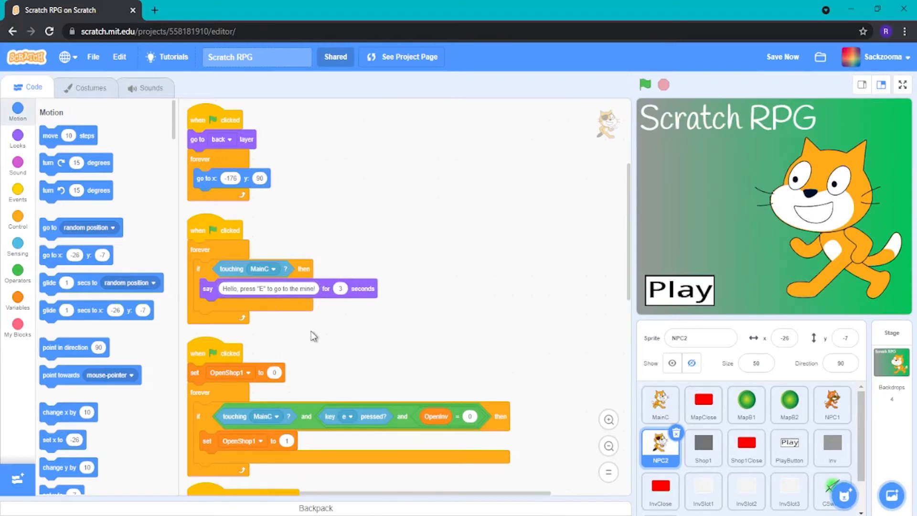
pyautogui.scroll(-3)
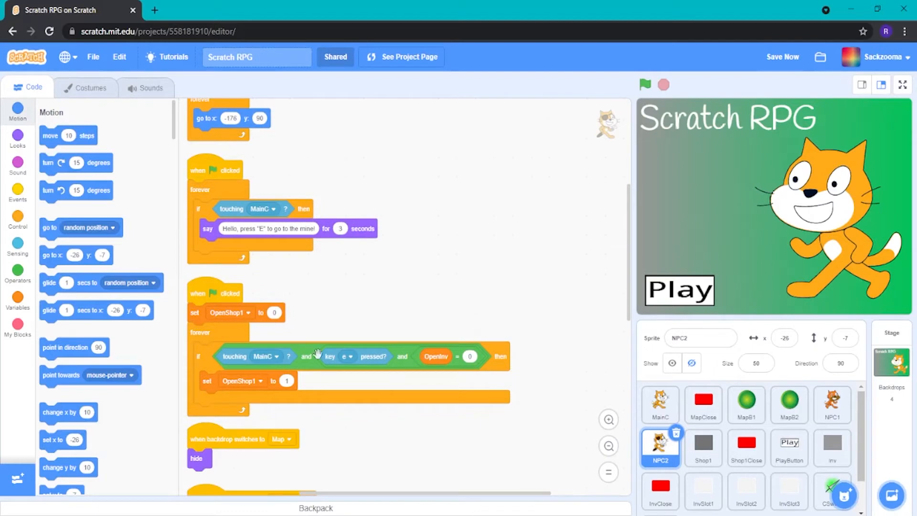
pyautogui.moveTo(396, 349)
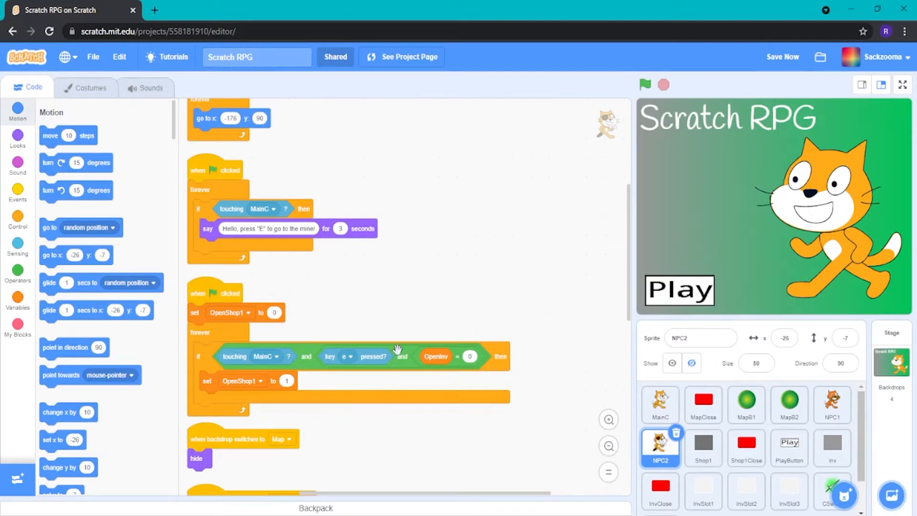
pyautogui.moveTo(269, 375)
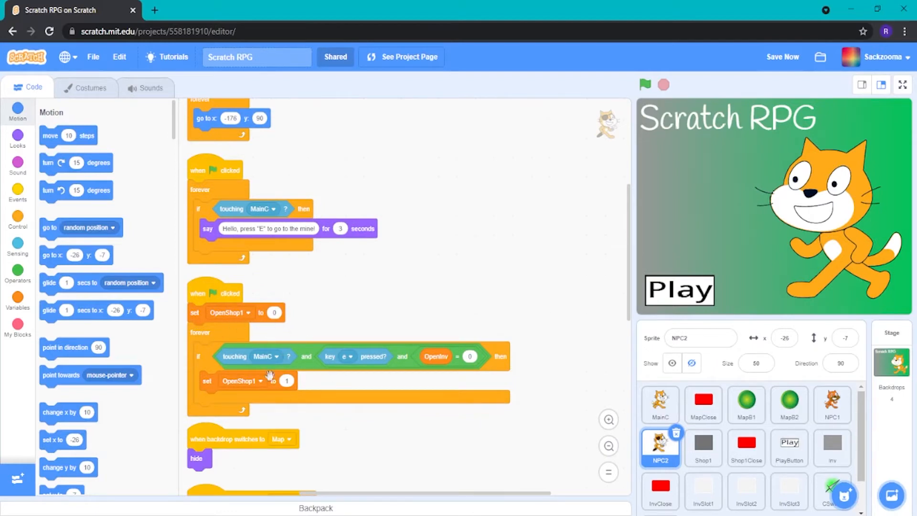
pyautogui.moveTo(271, 356)
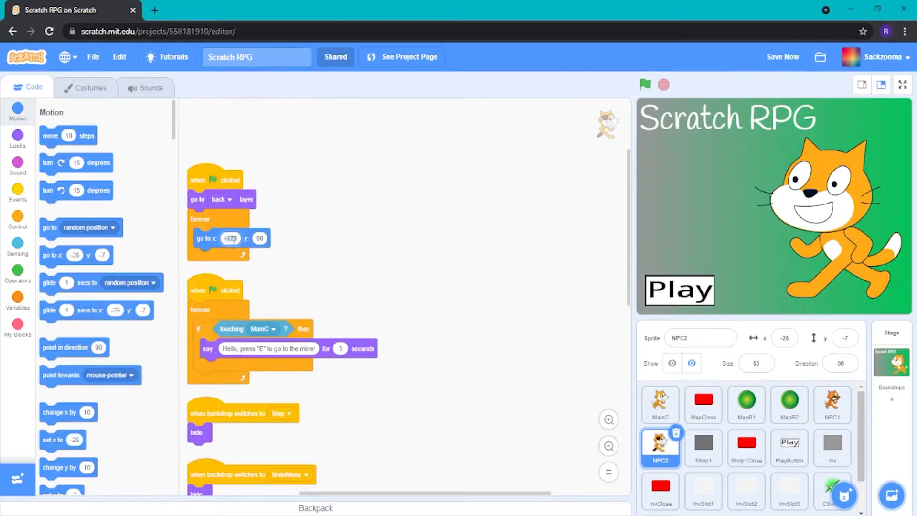
pyautogui.write('-200')
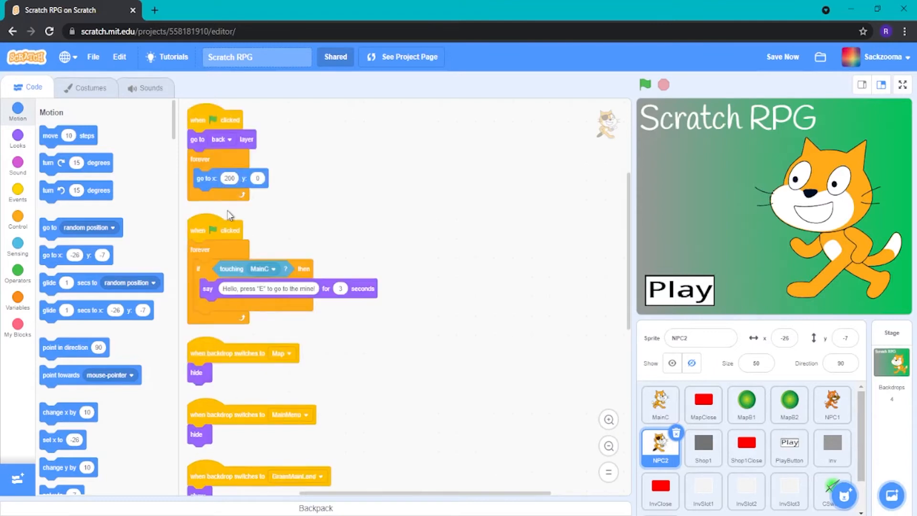
pyautogui.scroll(-3)
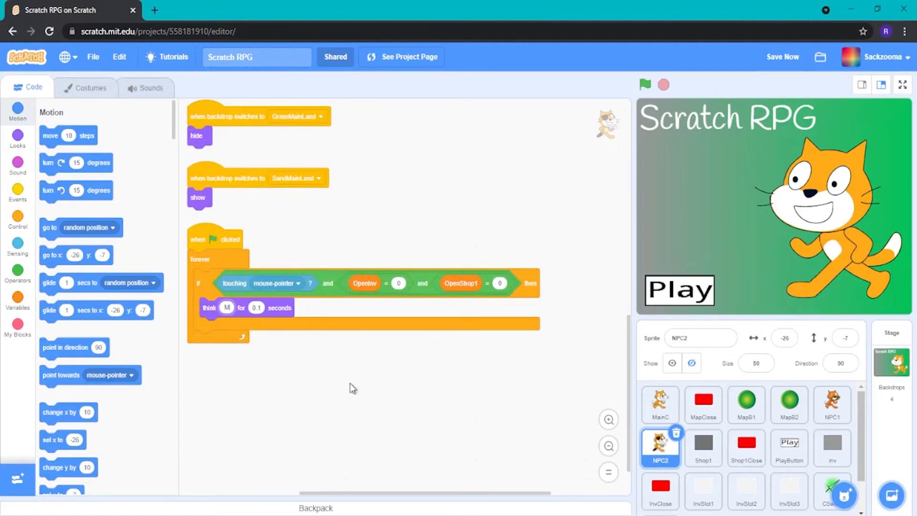
pyautogui.write('Miner Mac')
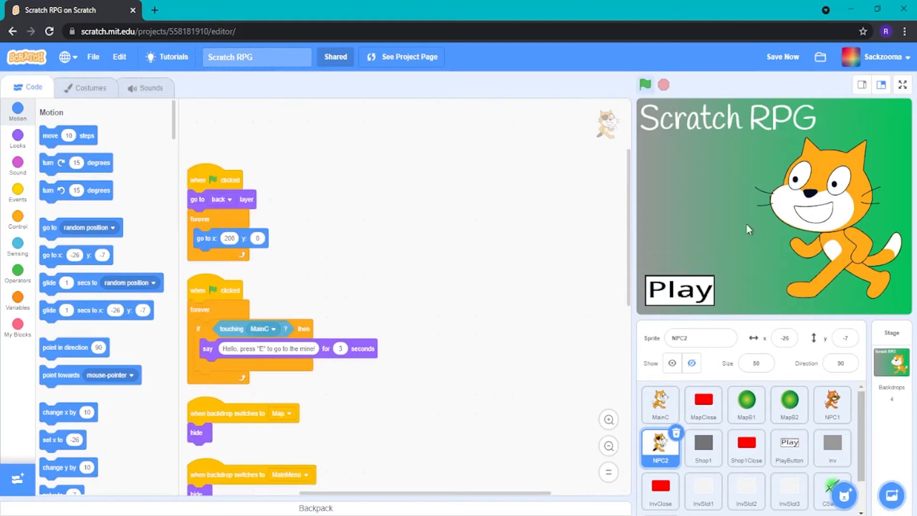
# Test-run the game to check NPC2's position and mine greeting, then stop it.
pyautogui.click(644, 85)
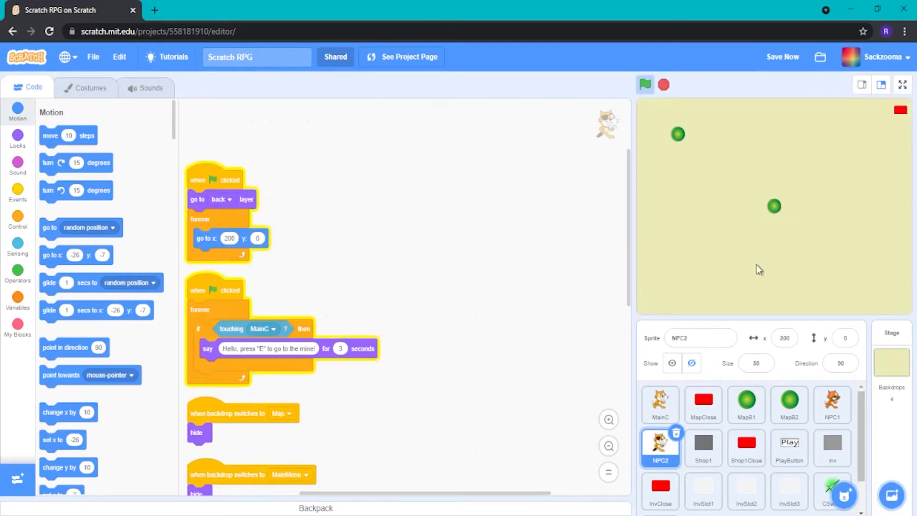
pyautogui.click(645, 85)
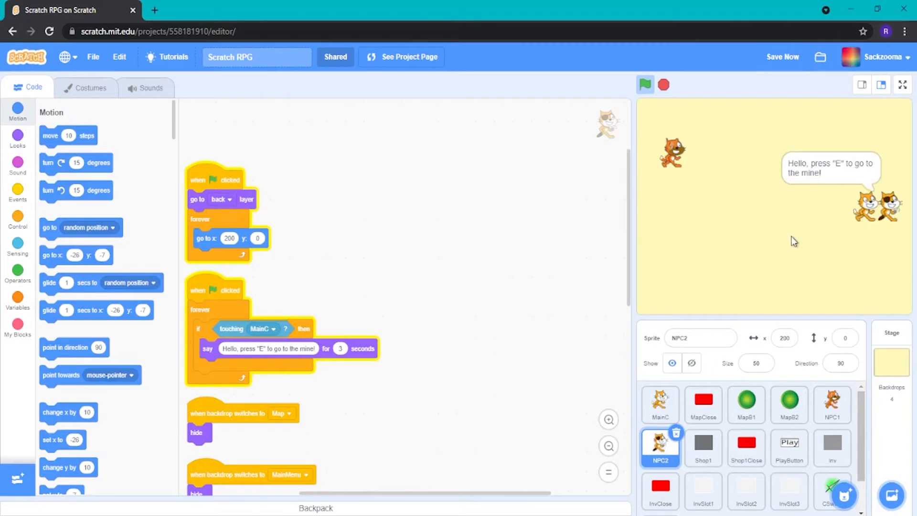
pyautogui.click(663, 85)
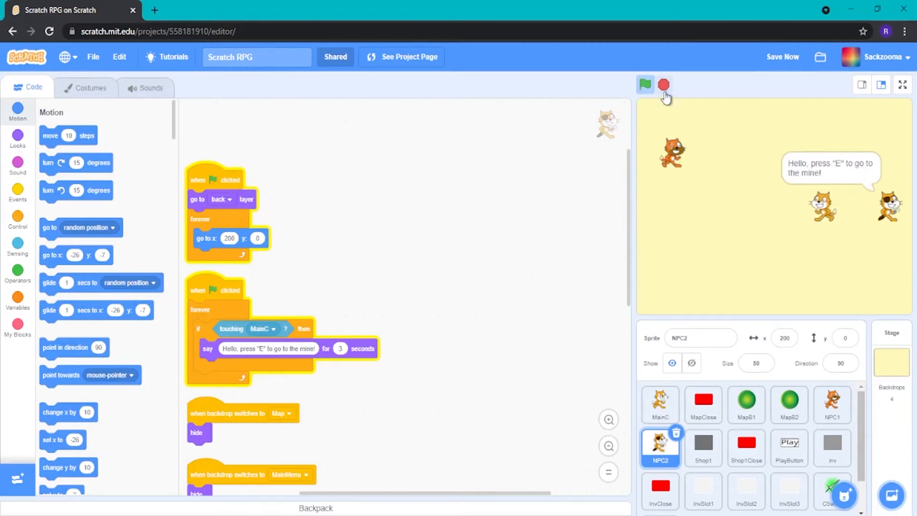
pyautogui.click(644, 85)
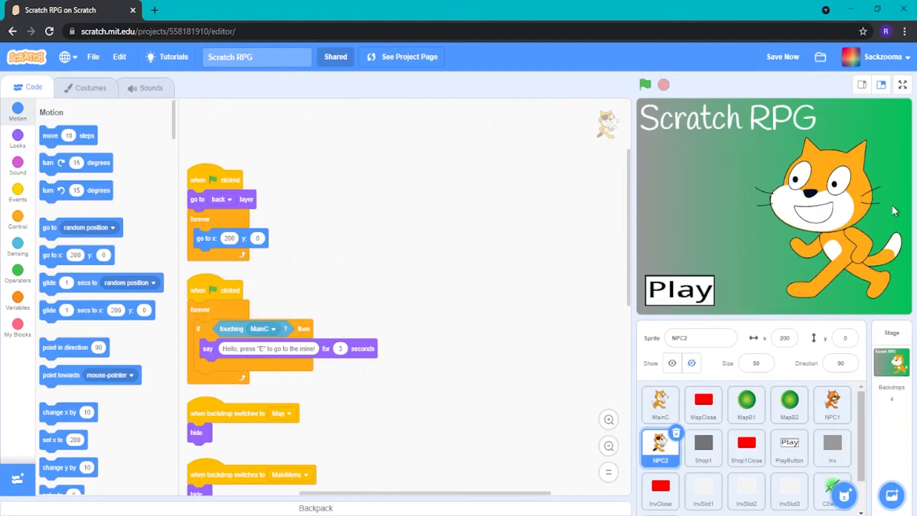
# Rotate NPC2's direction dial so it faces left at -90.
pyautogui.click(840, 363)
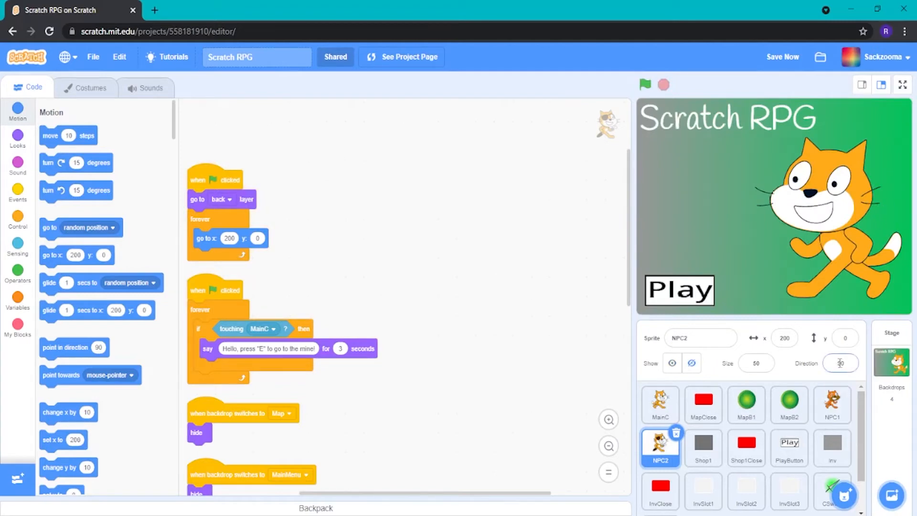
pyautogui.click(841, 363)
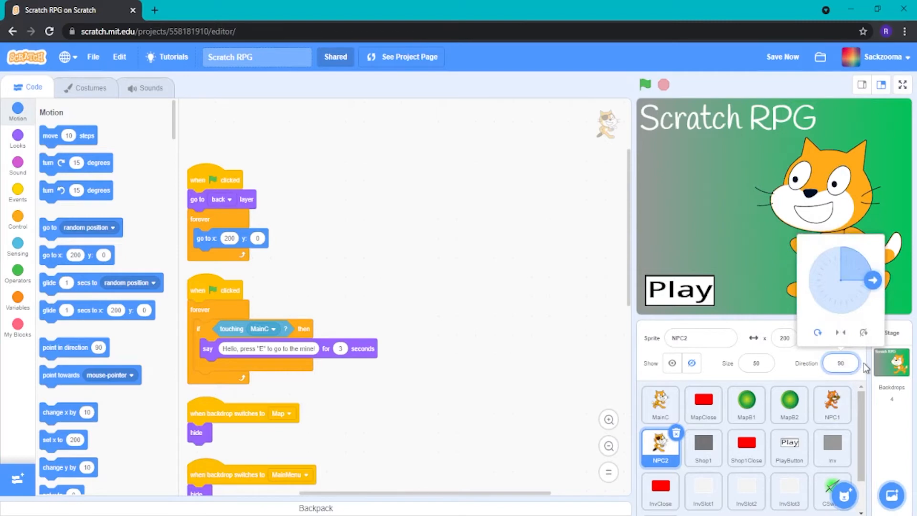
pyautogui.moveTo(872, 280); pyautogui.dragTo(809, 280)
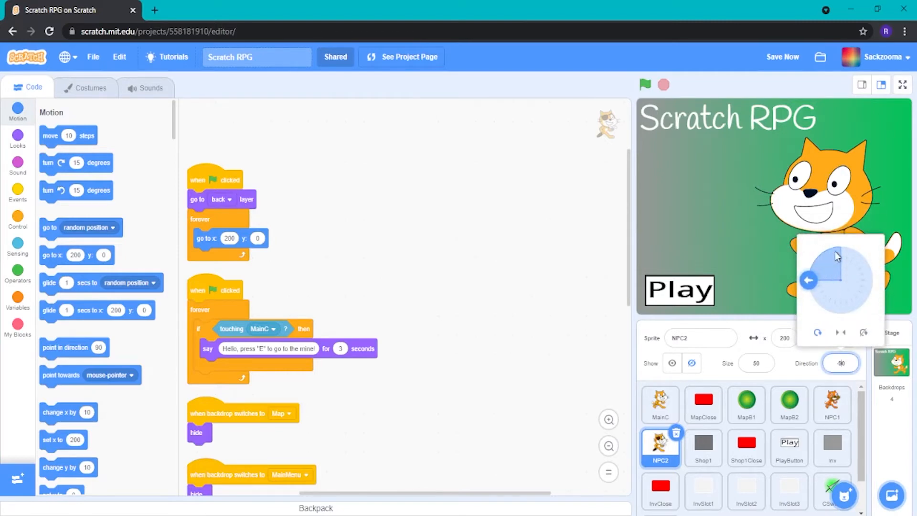
pyautogui.moveTo(864, 283)
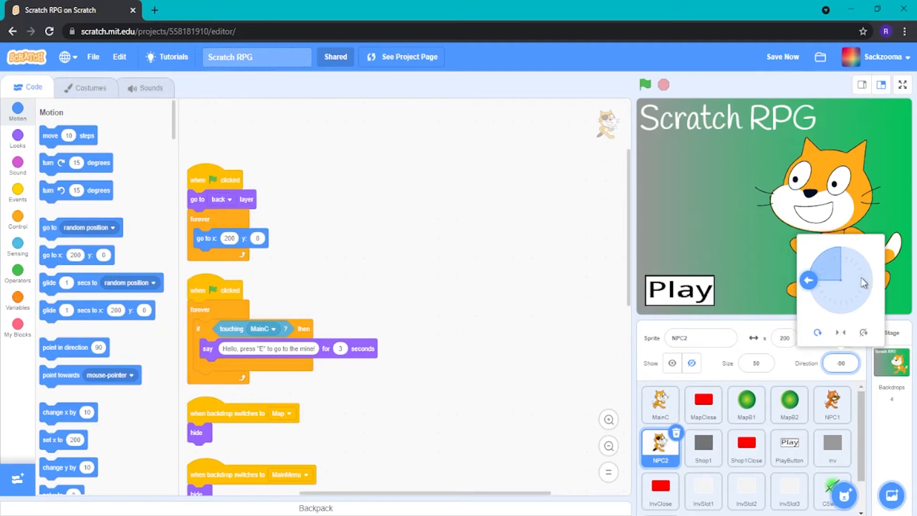
pyautogui.moveTo(817, 288)
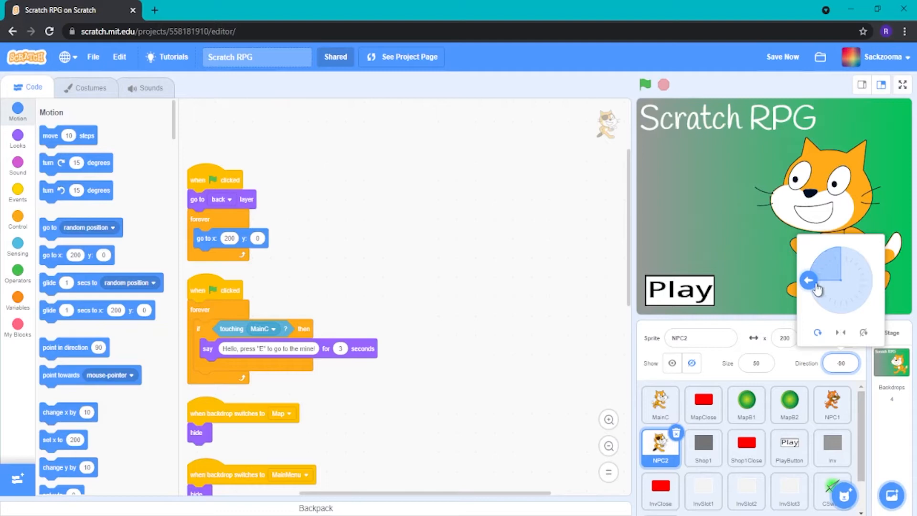
pyautogui.moveTo(864, 329)
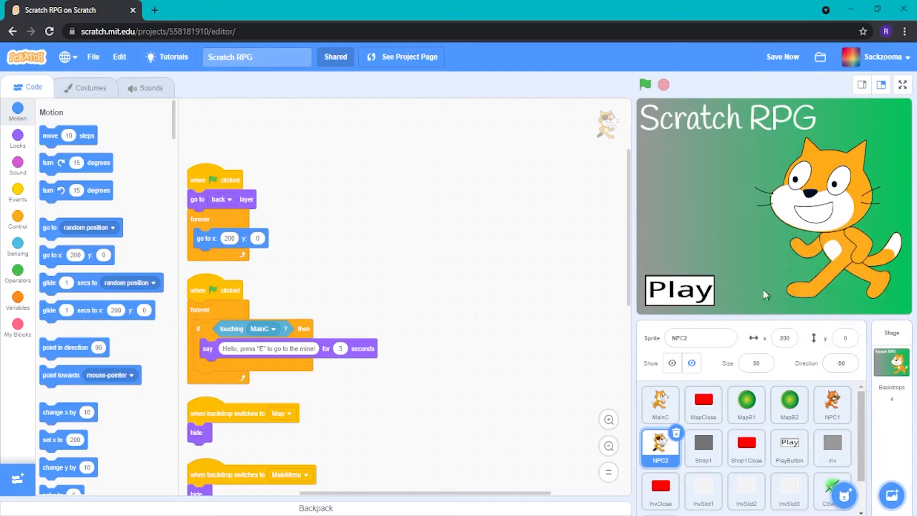
# Run the game again so the pirate-cat NPC2 appears on the sand map beside NPC1.
pyautogui.click(644, 85)
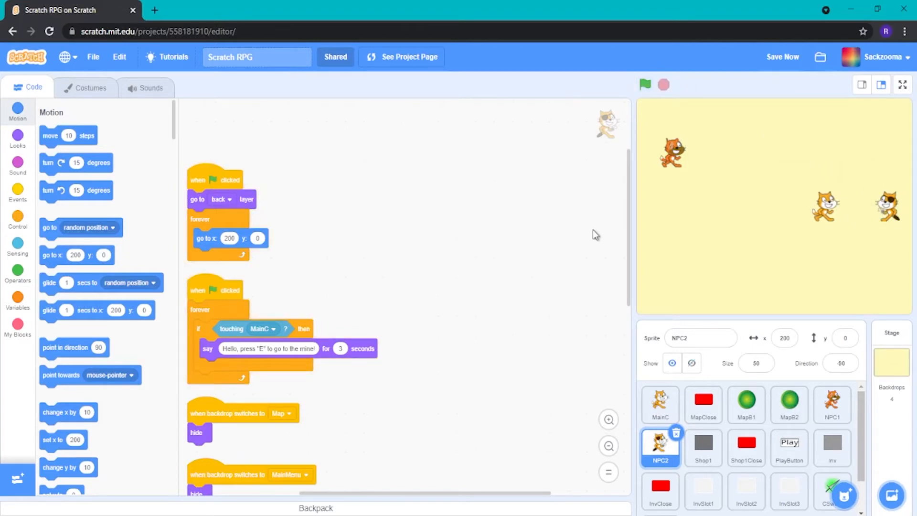
pyautogui.moveTo(582, 390)
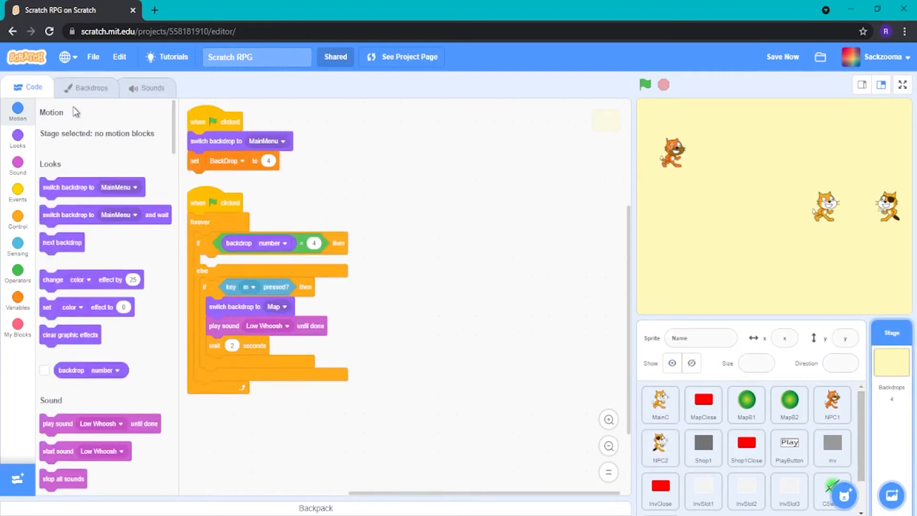
# Duplicate the SandMainLand backdrop, move it to the end and rename it Mine1.
pyautogui.click(86, 88)
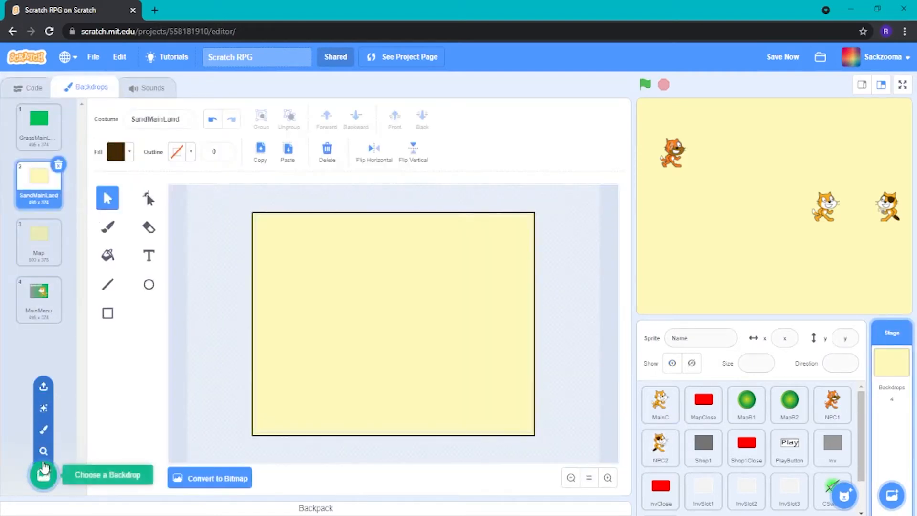
pyautogui.rightClick(38, 182)
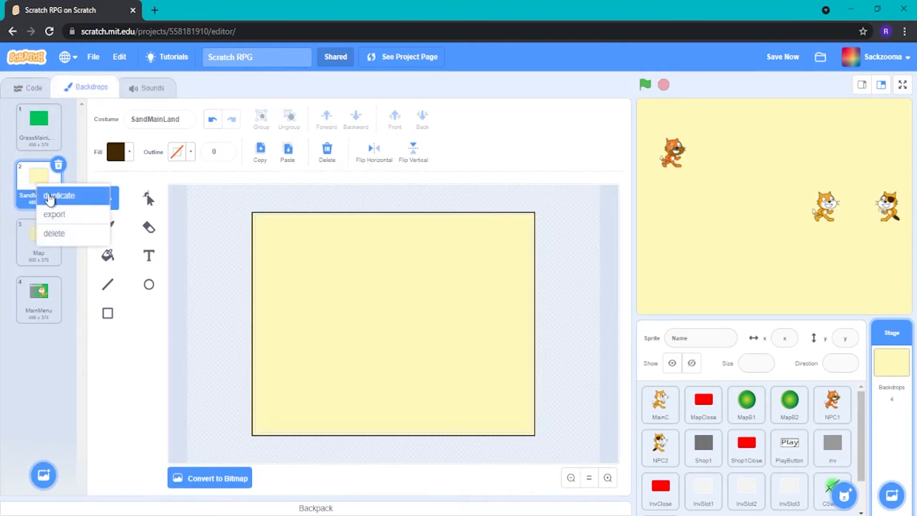
pyautogui.click(59, 195)
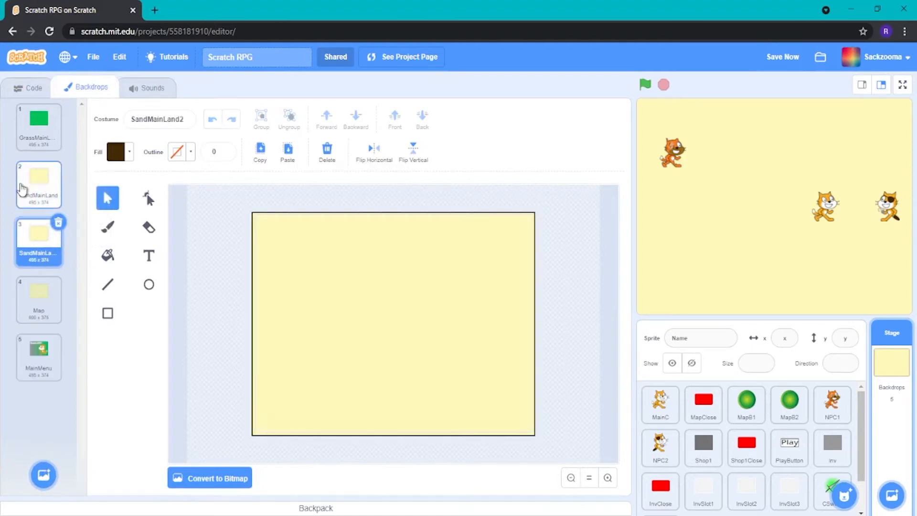
pyautogui.click(58, 222)
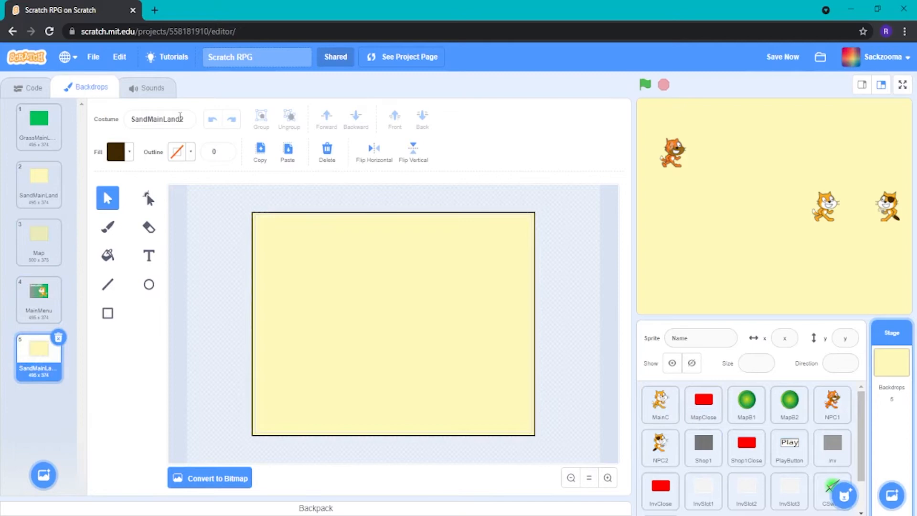
pyautogui.write('Mine1')
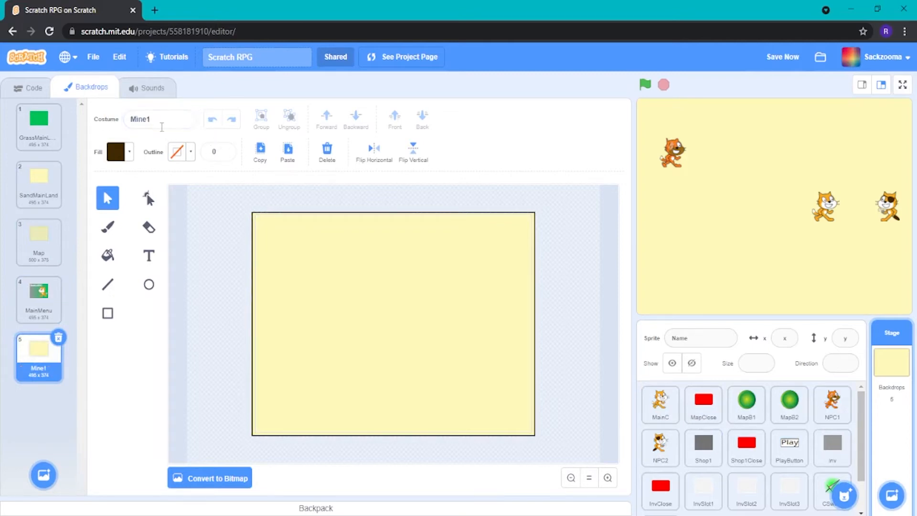
# Fill the new Mine1 backdrop solid grey.
pyautogui.click(115, 151)
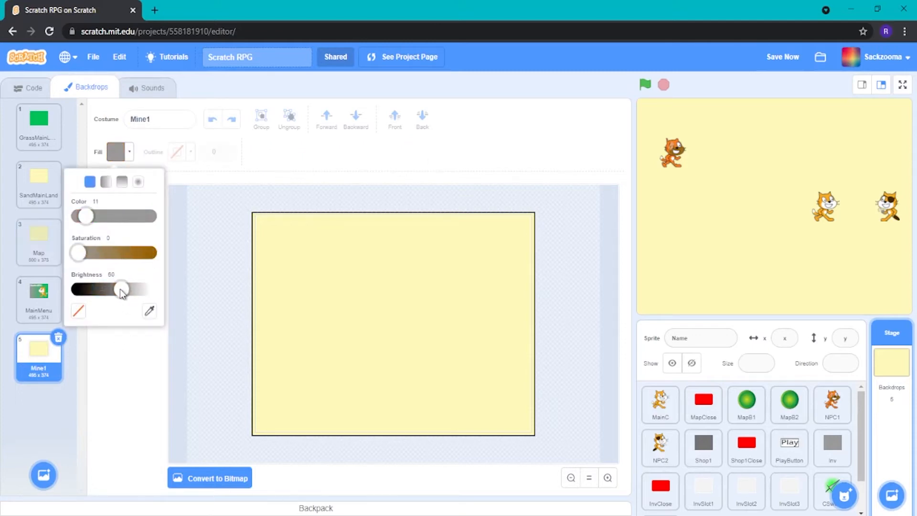
pyautogui.click(392, 322)
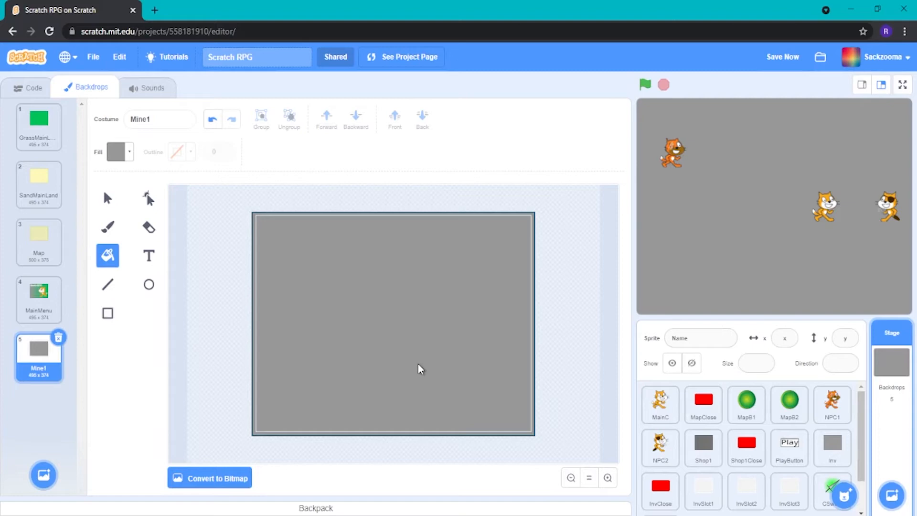
pyautogui.moveTo(420, 371)
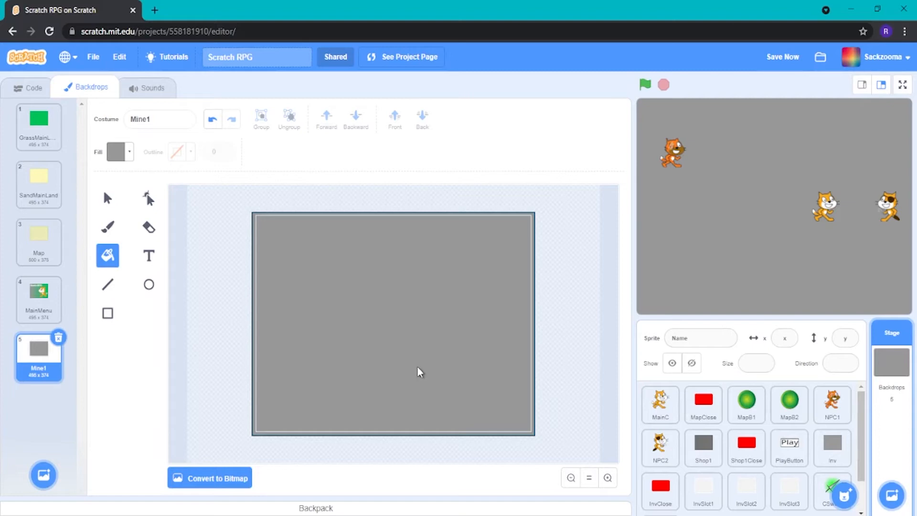
pyautogui.moveTo(374, 344)
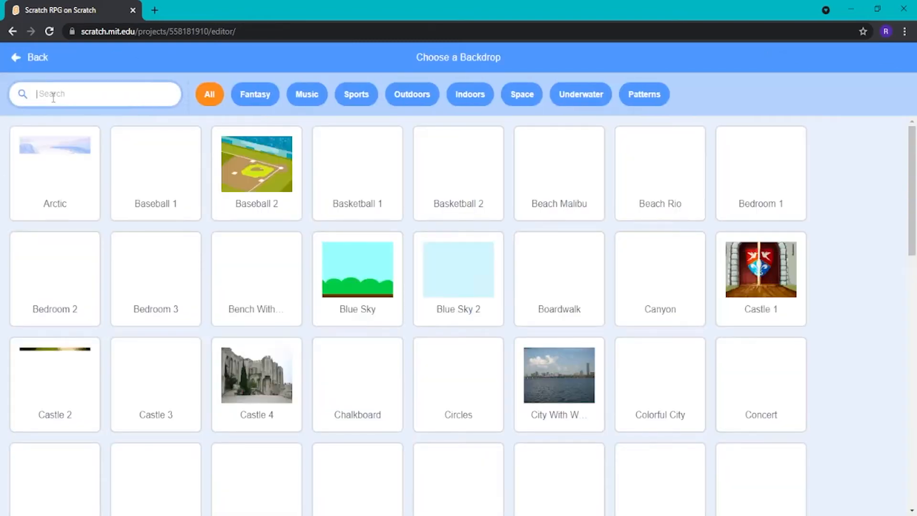
pyautogui.write('cave')
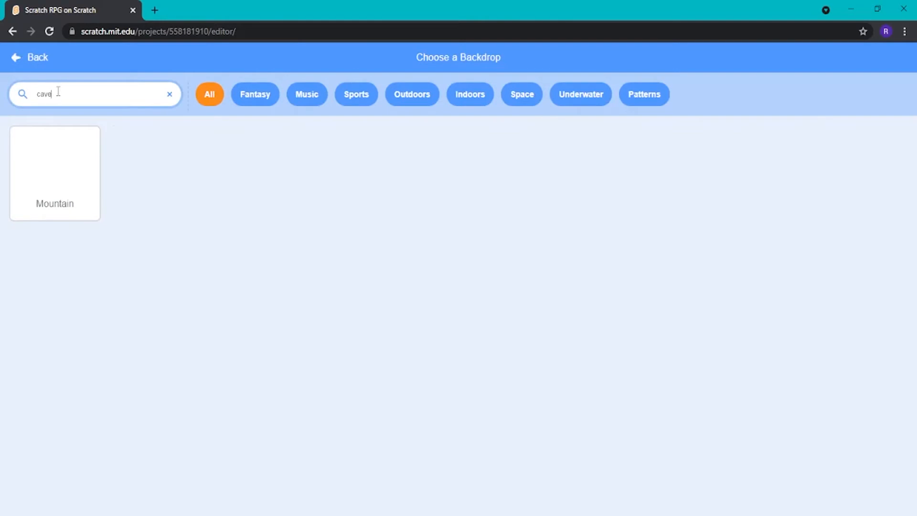
pyautogui.write('mine')
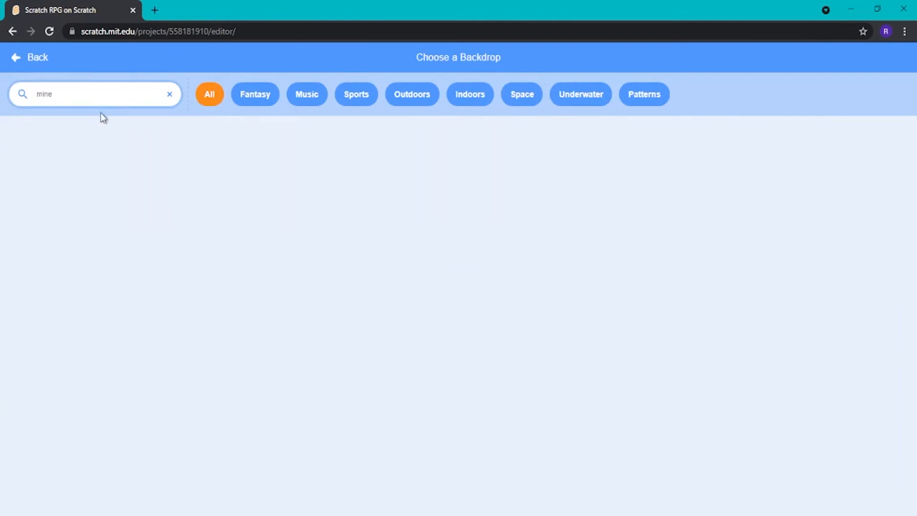
pyautogui.click(170, 94)
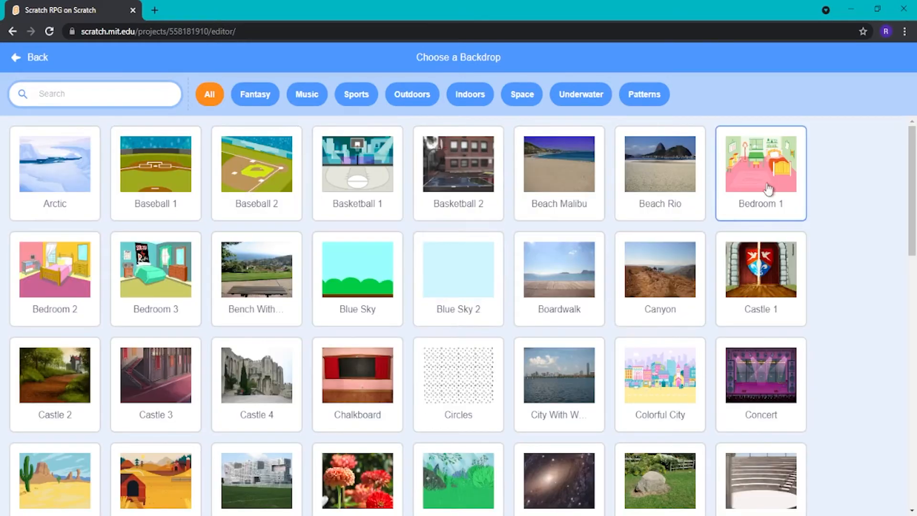
pyautogui.scroll(-3)
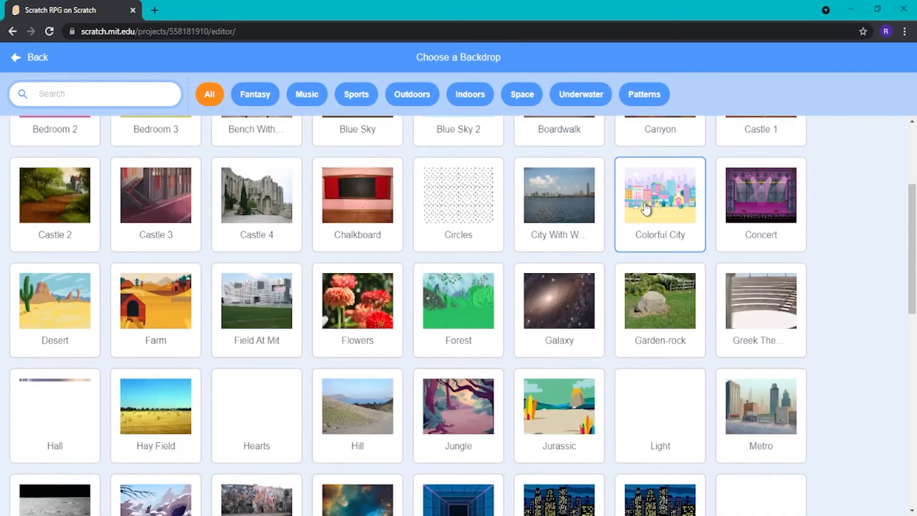
pyautogui.scroll(-3)
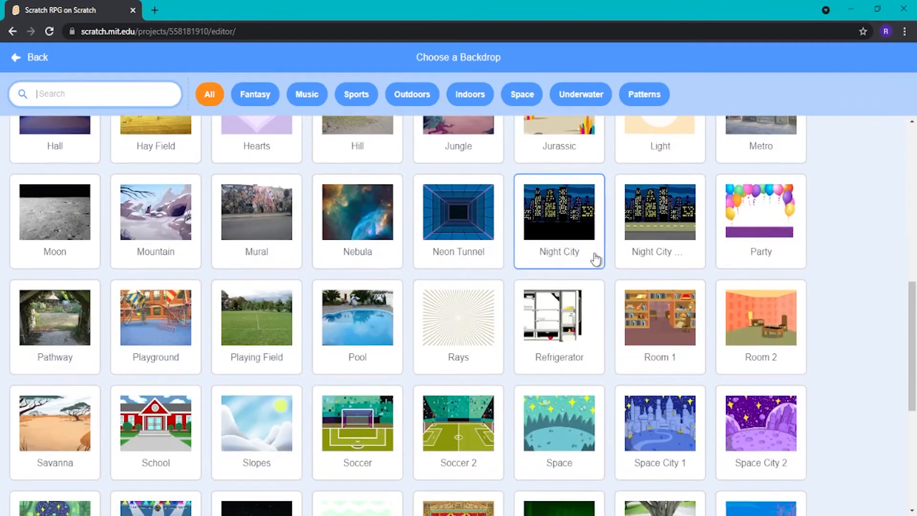
pyautogui.scroll(-3)
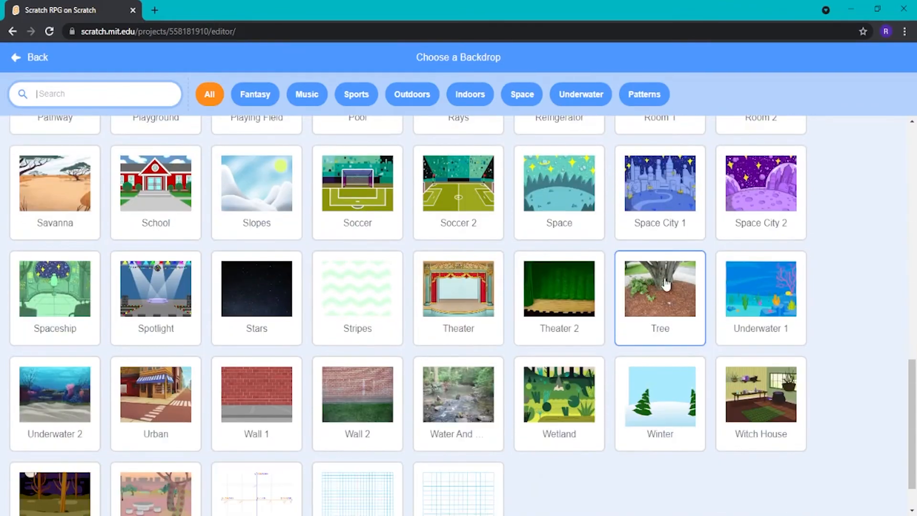
pyautogui.scroll(3)
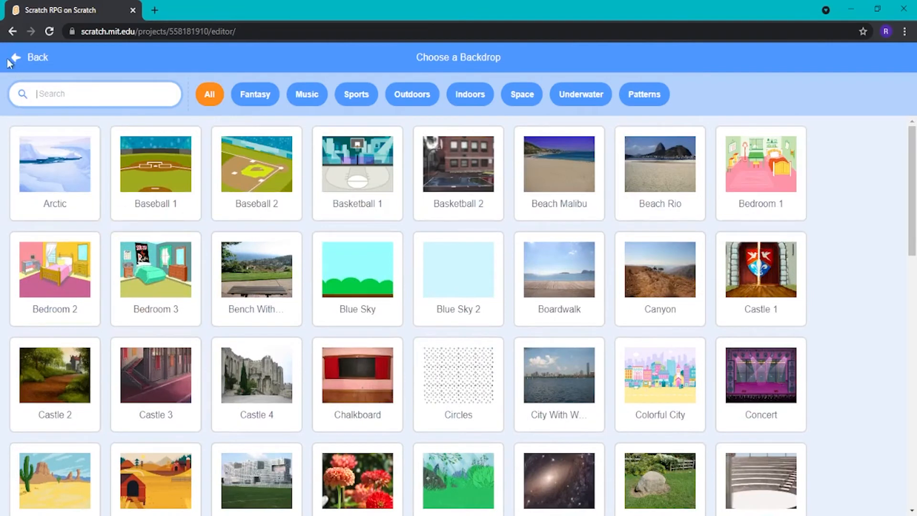
pyautogui.click(30, 57)
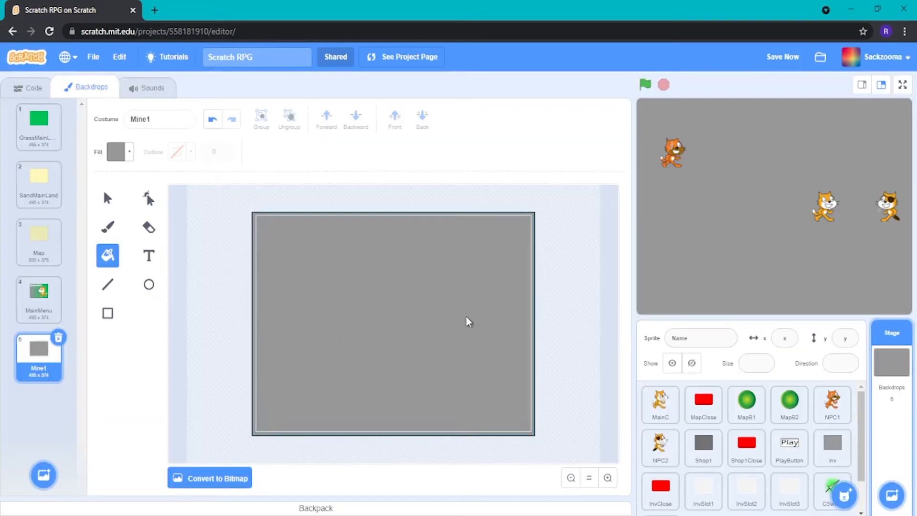
pyautogui.moveTo(456, 320)
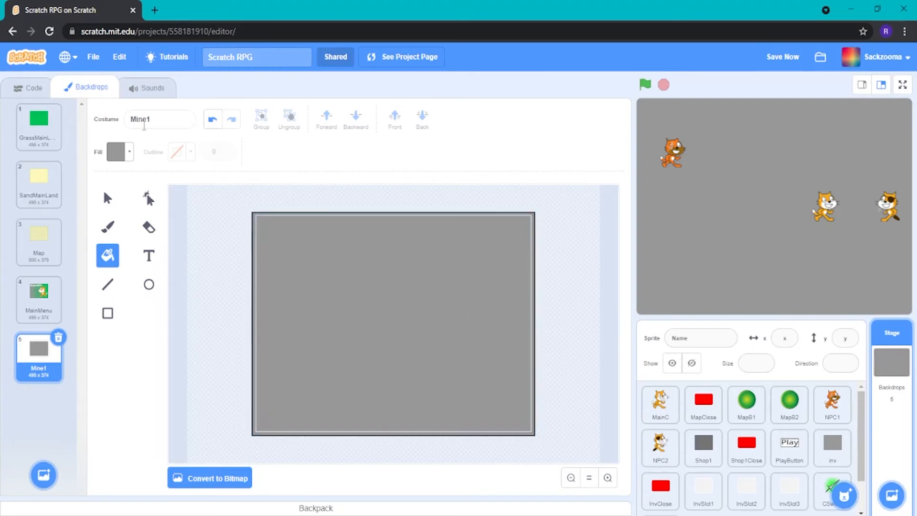
# Leave the Stage's backdrop code and show NPC2's scripts.
pyautogui.click(26, 88)
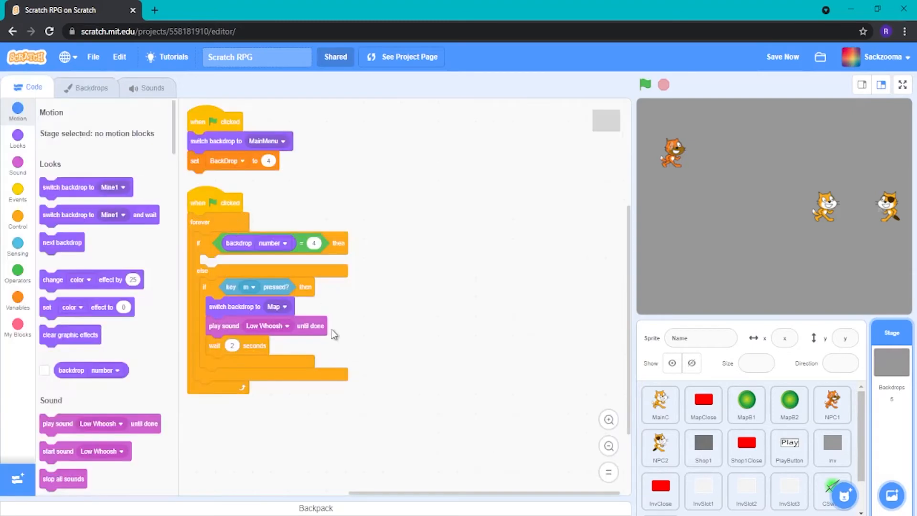
pyautogui.click(660, 447)
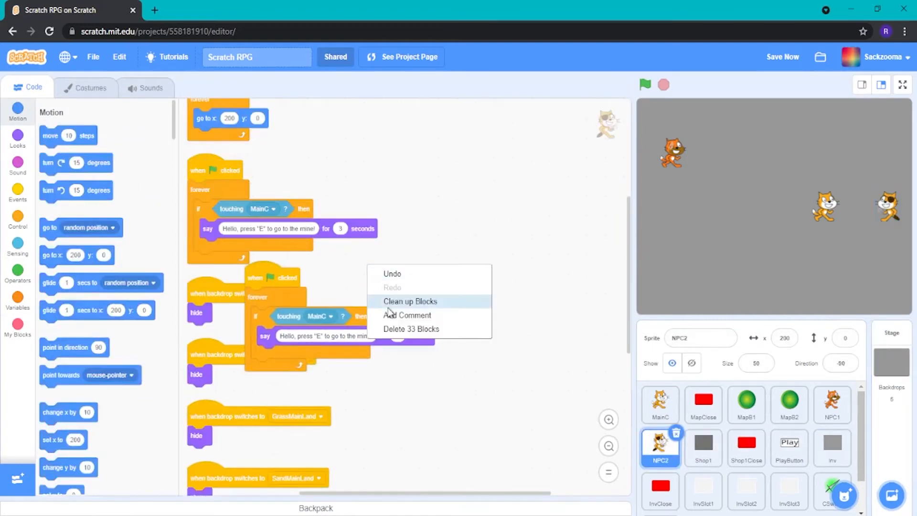
# Tidy NPC2's scripts, duplicate the GrassMainLand hide script to trigger on Mine1, then move to NPC1.
pyautogui.click(409, 301)
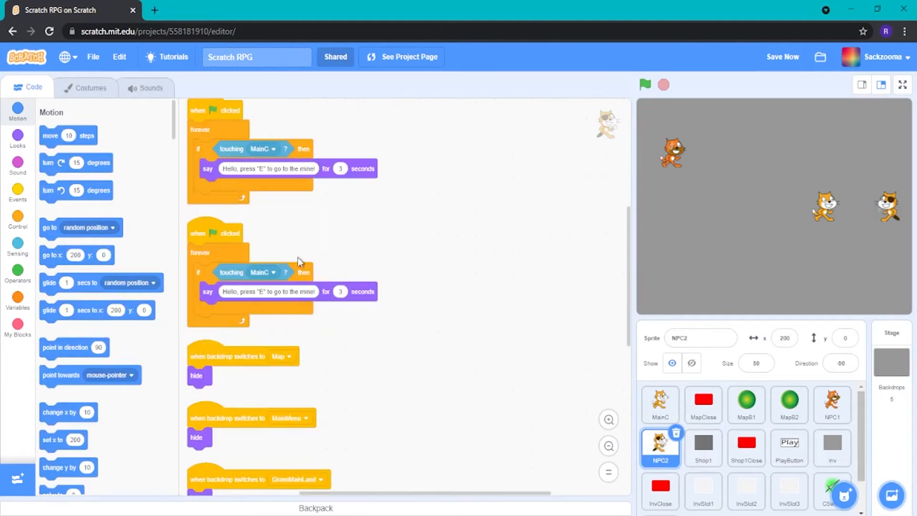
pyautogui.moveTo(566, 316)
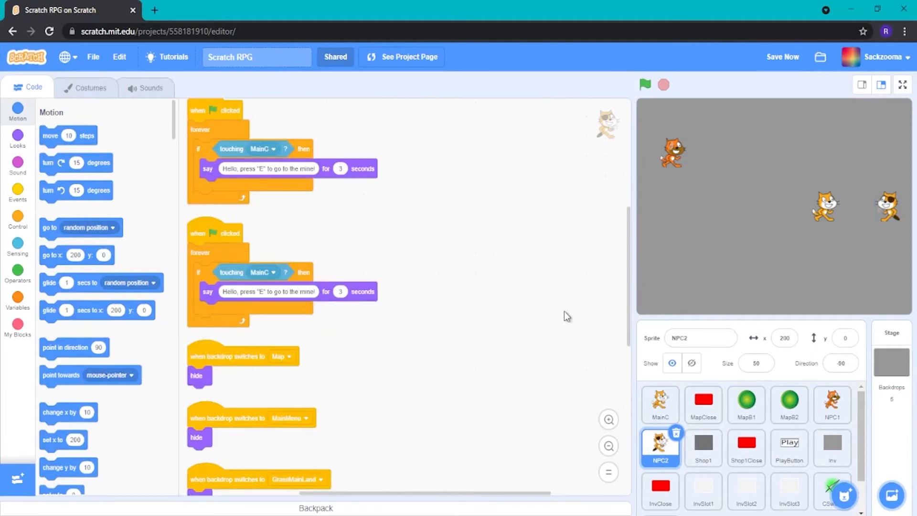
pyautogui.scroll(-3)
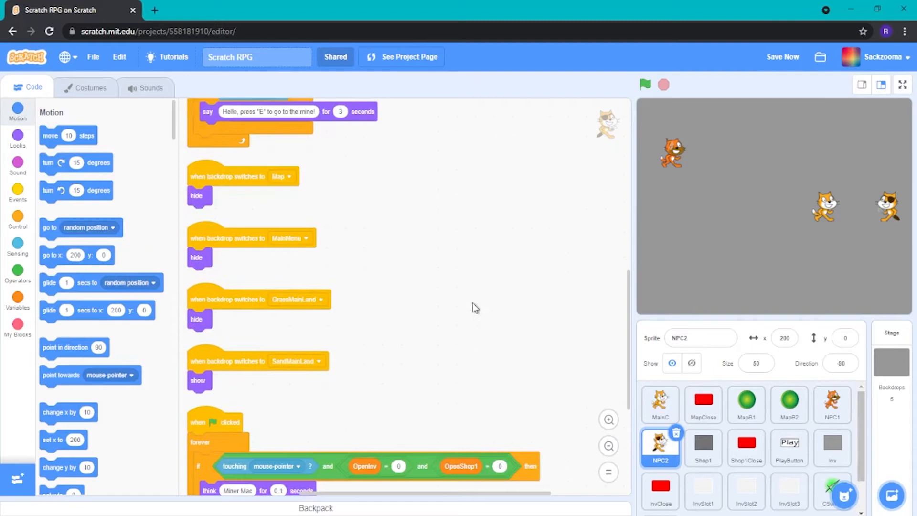
pyautogui.rightClick(257, 299)
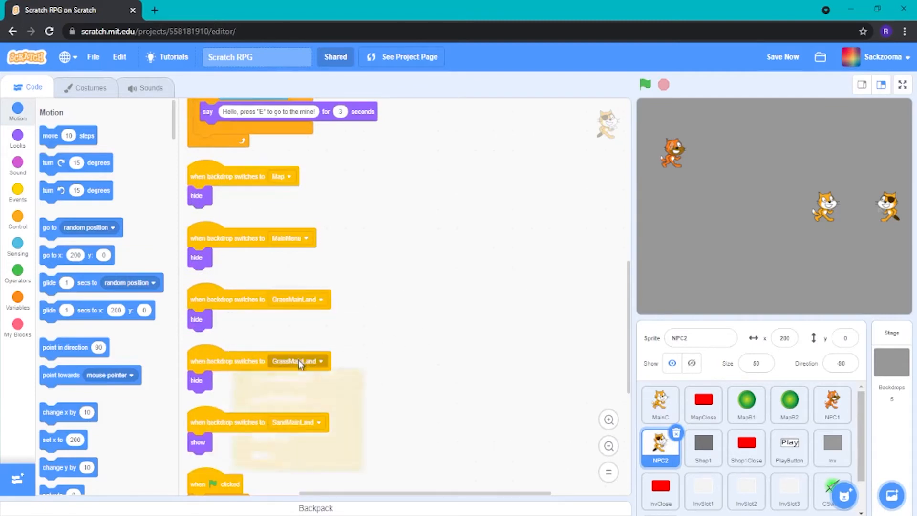
pyautogui.click(295, 360)
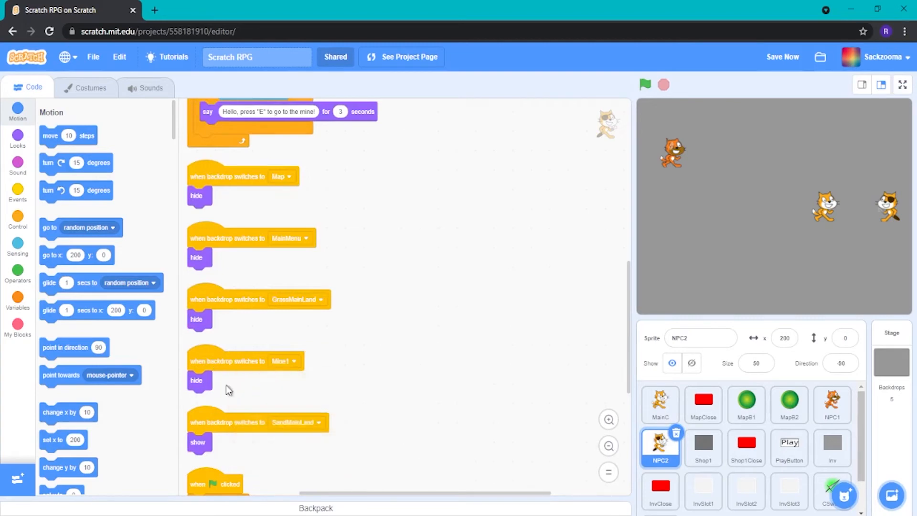
pyautogui.moveTo(287, 389)
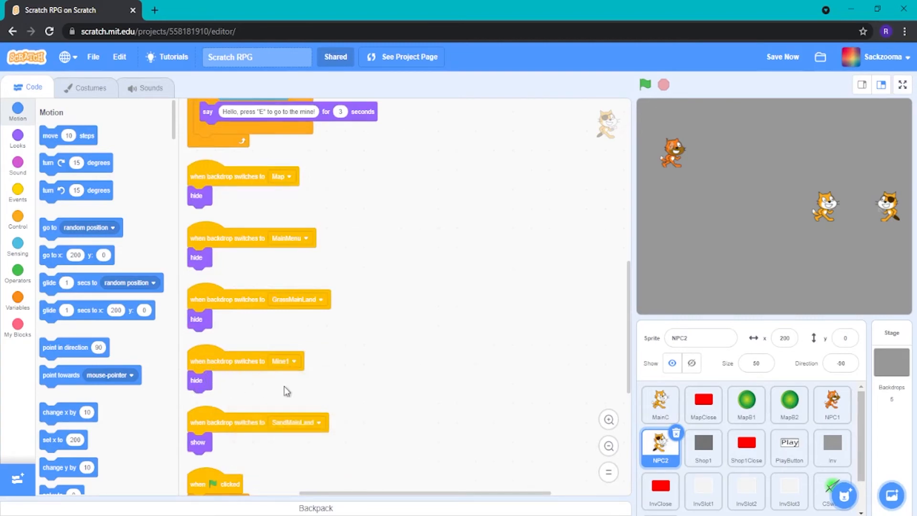
pyautogui.moveTo(385, 419)
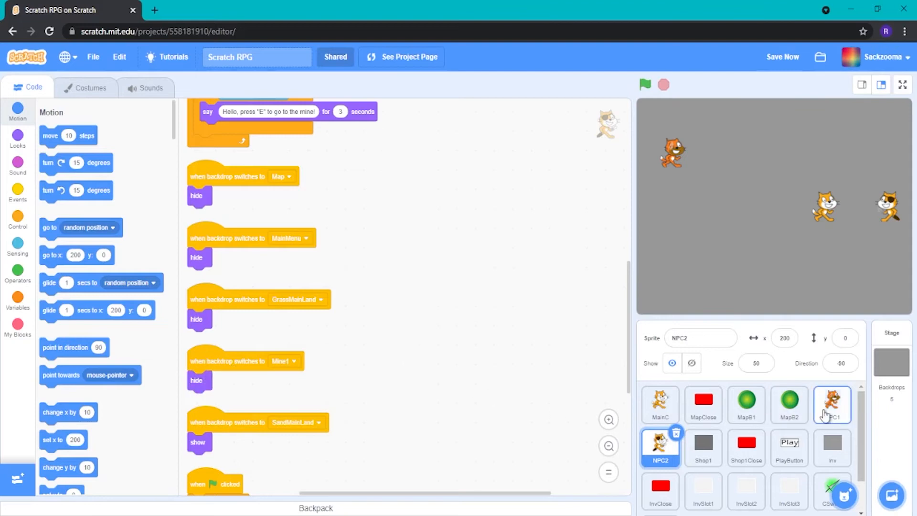
pyautogui.click(831, 405)
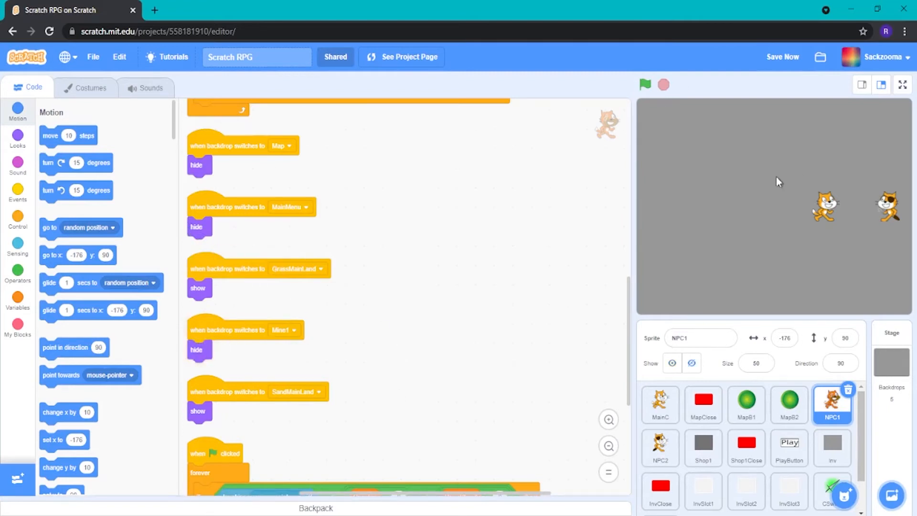
pyautogui.moveTo(248, 332)
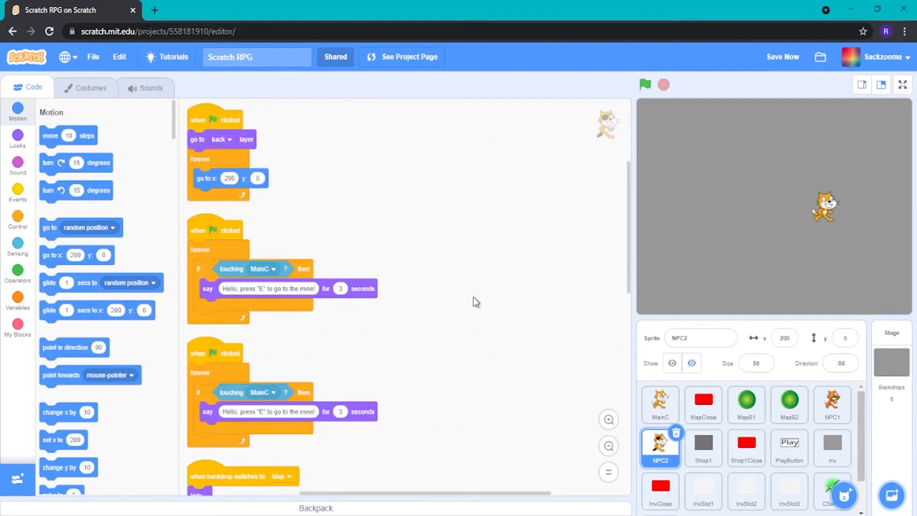
pyautogui.moveTo(249, 380)
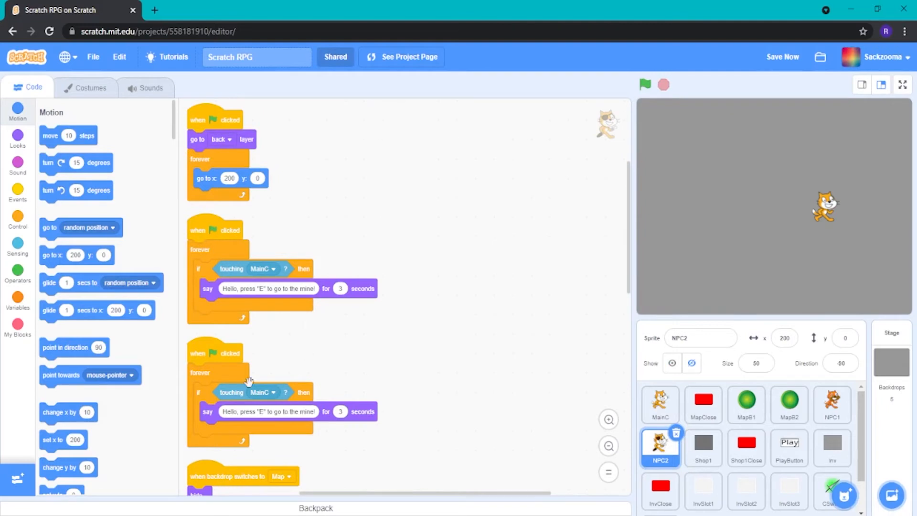
# Join 'touching MainC' with 'key e pressed?' via an 'and', and replace the say block with 'switch backdrop to Mine1'.
pyautogui.scroll(-3)
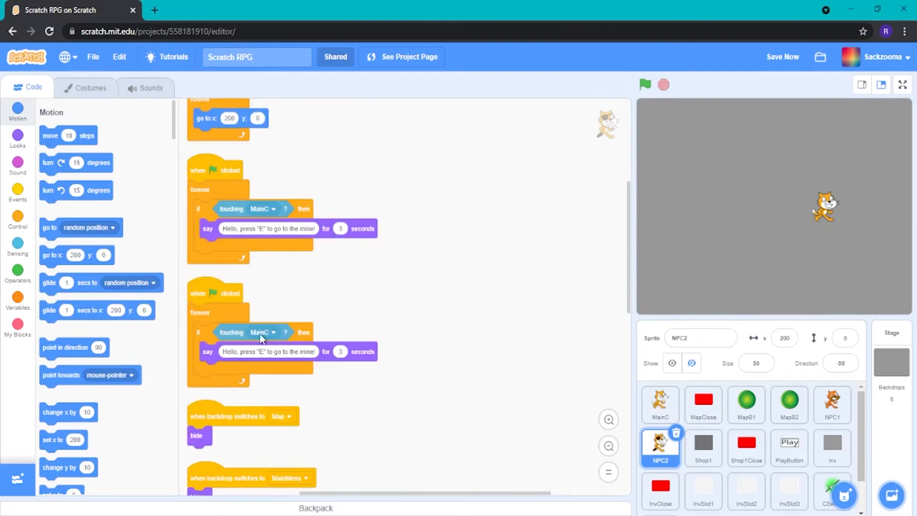
pyautogui.scroll(-3)
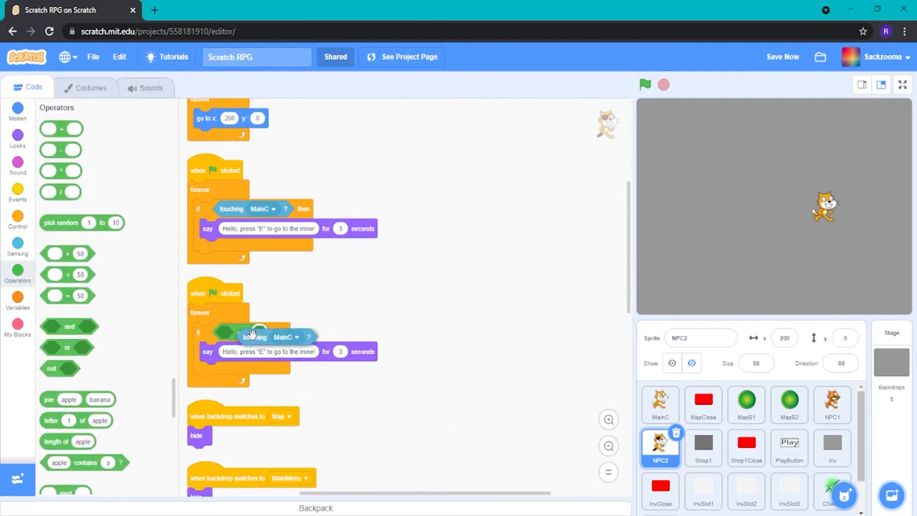
pyautogui.click(17, 240)
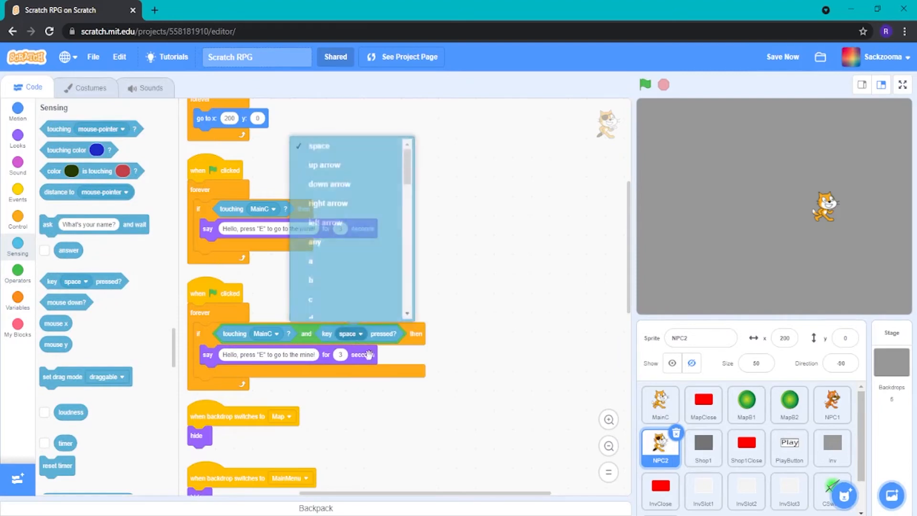
pyautogui.scroll(-3)
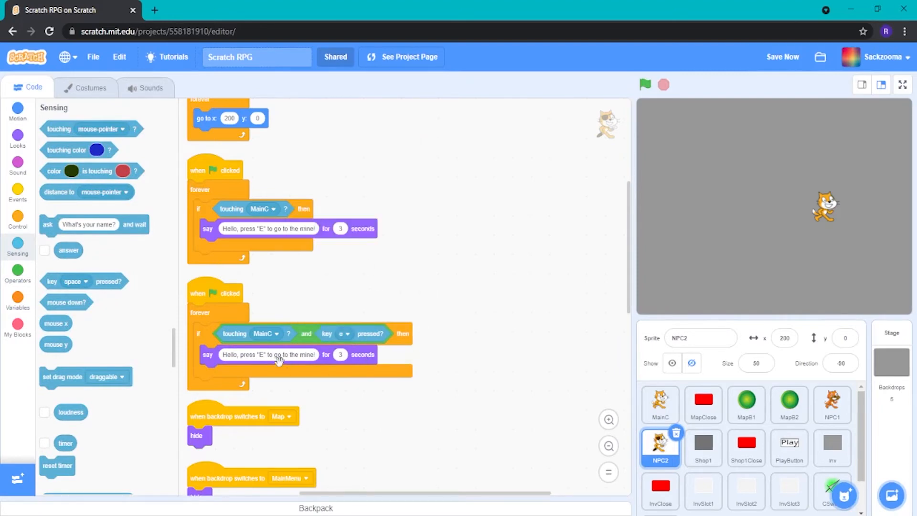
pyautogui.click(17, 138)
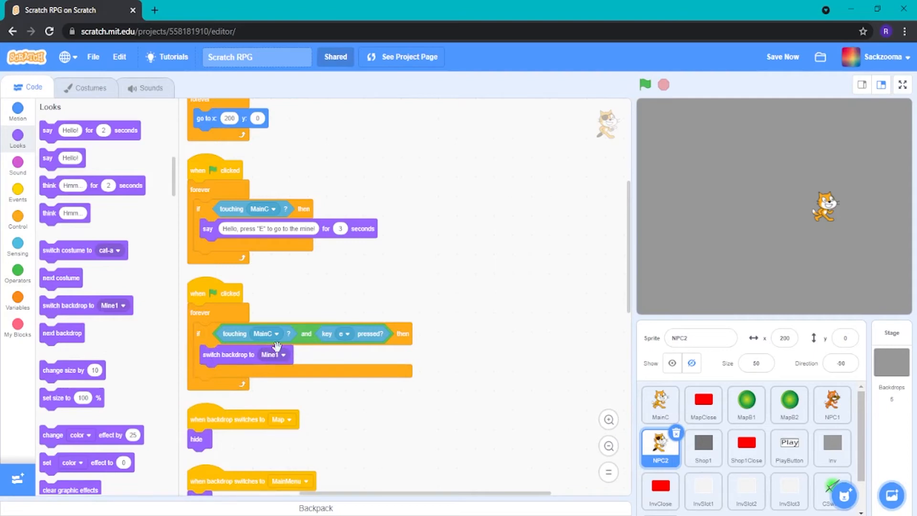
pyautogui.moveTo(506, 421)
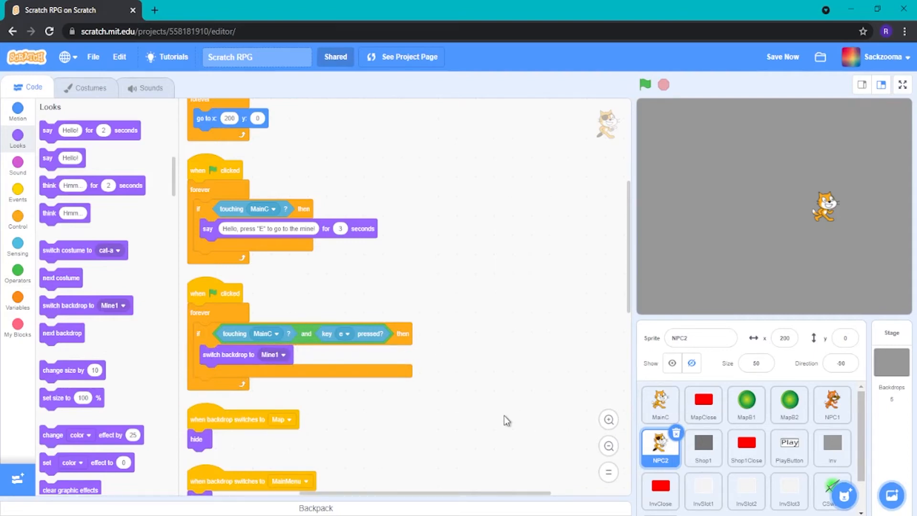
pyautogui.moveTo(529, 437)
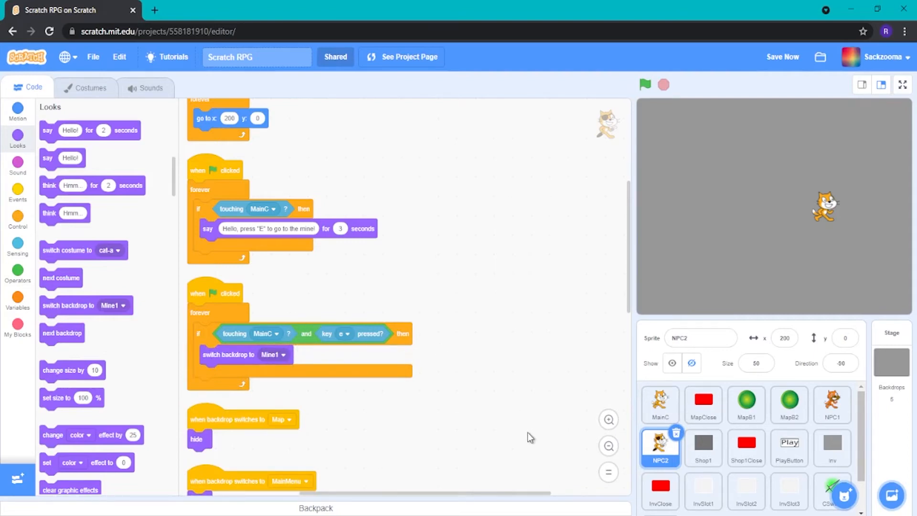
pyautogui.moveTo(472, 431)
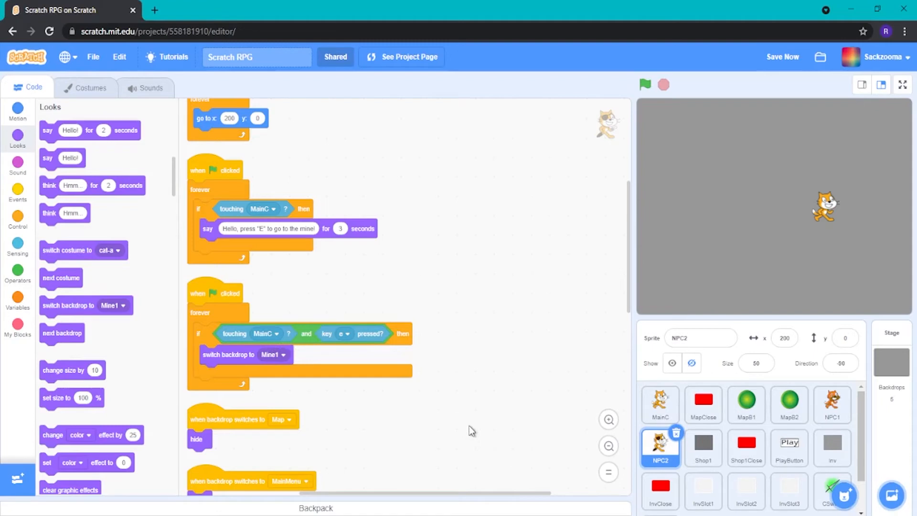
pyautogui.moveTo(313, 333)
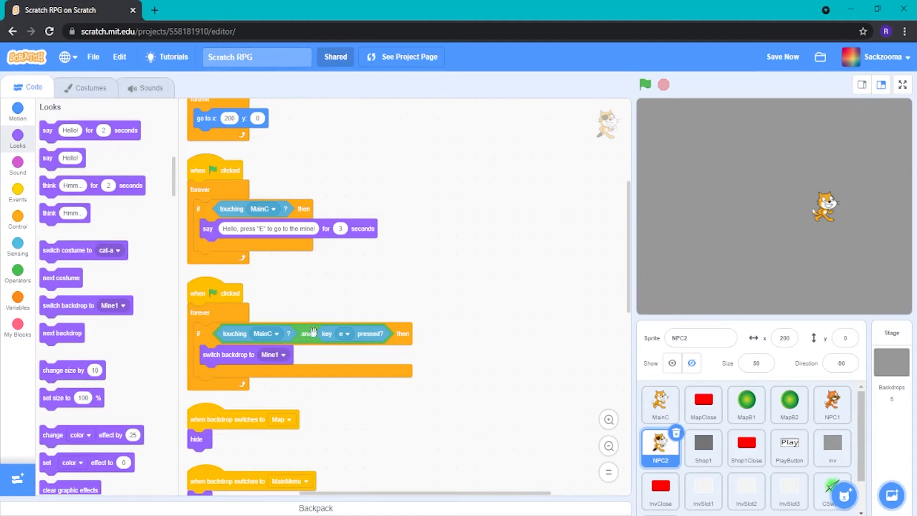
pyautogui.moveTo(328, 356)
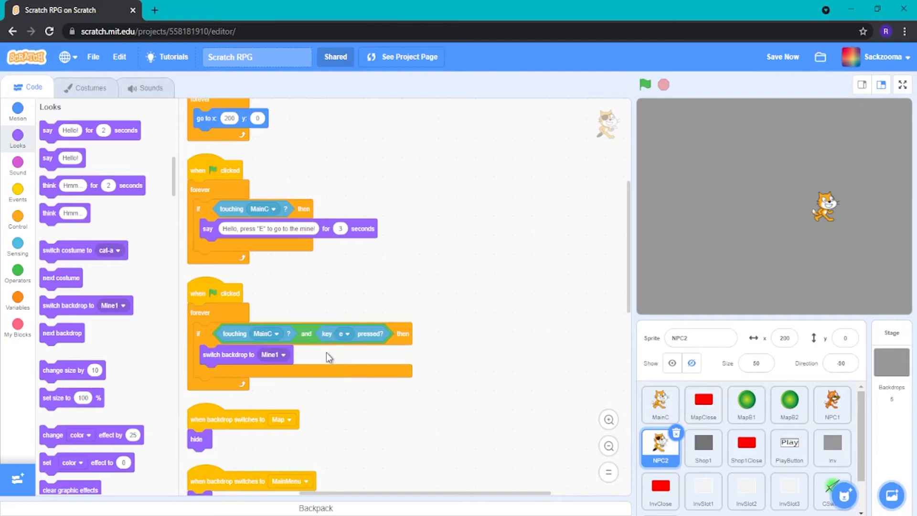
pyautogui.moveTo(358, 358)
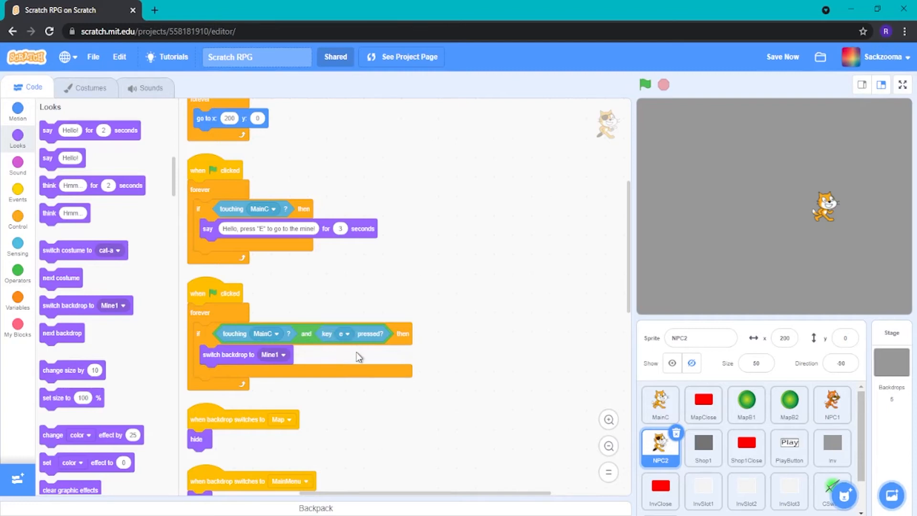
pyautogui.moveTo(303, 331)
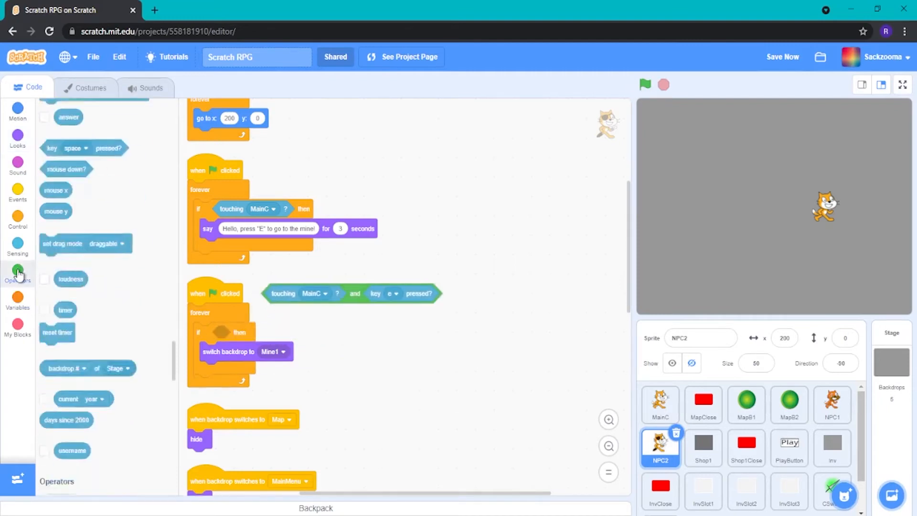
# Add another 'and' requiring the OpenInv variable to equal 0 before the Mine1 switch.
pyautogui.click(17, 272)
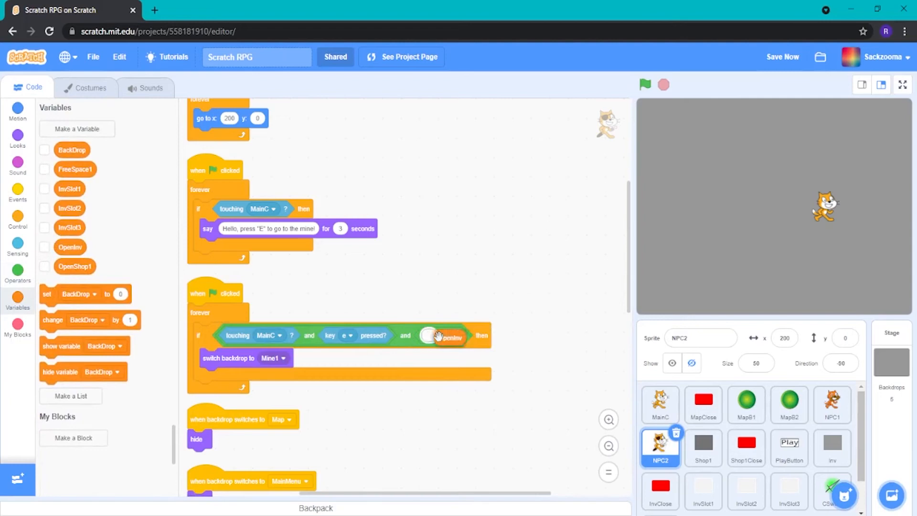
pyautogui.moveTo(449, 338); pyautogui.dragTo(441, 335)
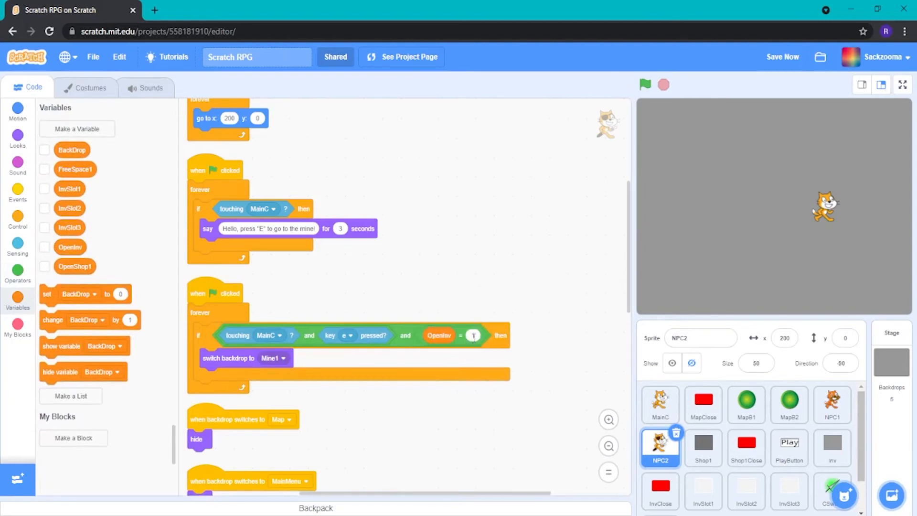
pyautogui.click(473, 335)
pyautogui.write('0')
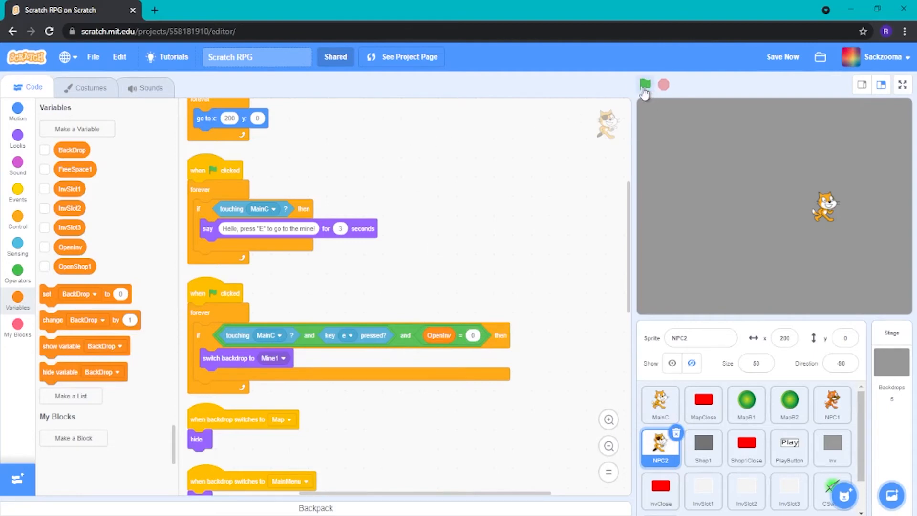
# Start the game with the green flag and travel from the map to the Mine1 location.
pyautogui.click(644, 85)
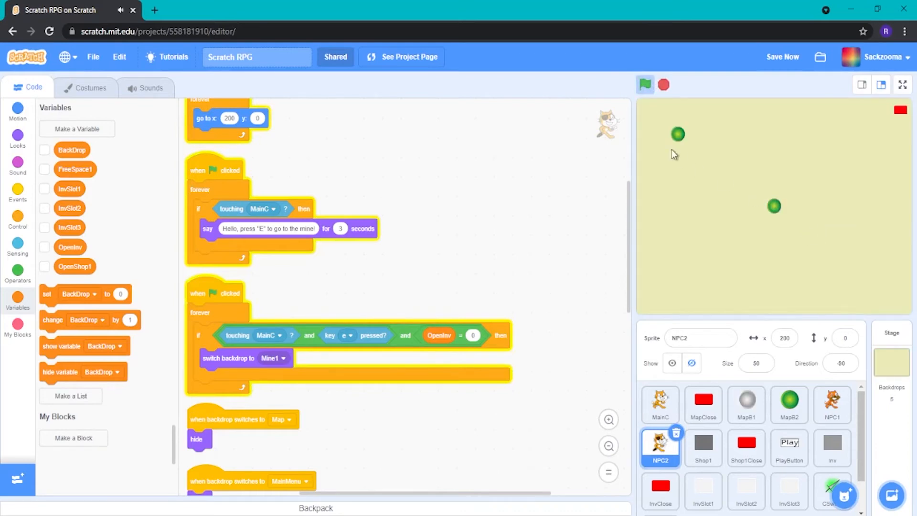
pyautogui.click(645, 85)
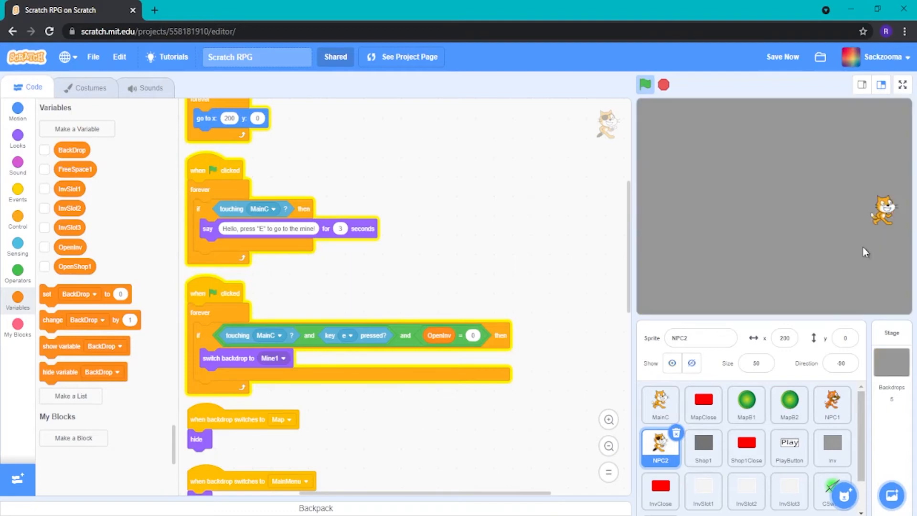
pyautogui.moveTo(824, 245)
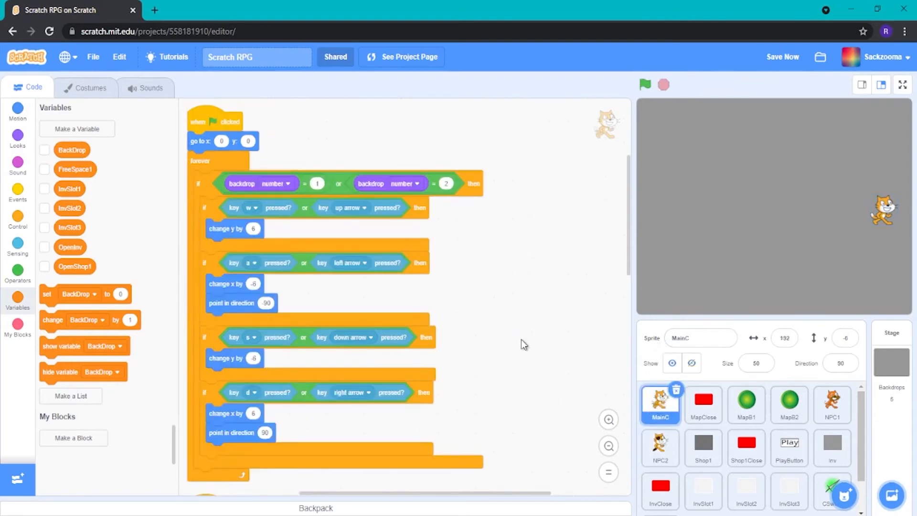
# Extend MainC's if condition with 'or backdrop number = 5', confirming in the Stage backdrops that Mine1 is number 5.
pyautogui.scroll(-3)
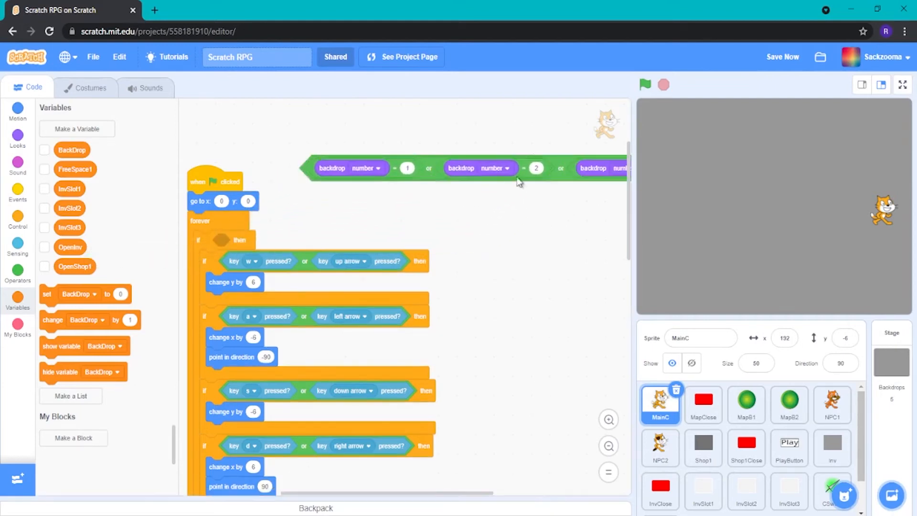
pyautogui.moveTo(517, 168); pyautogui.dragTo(485, 251)
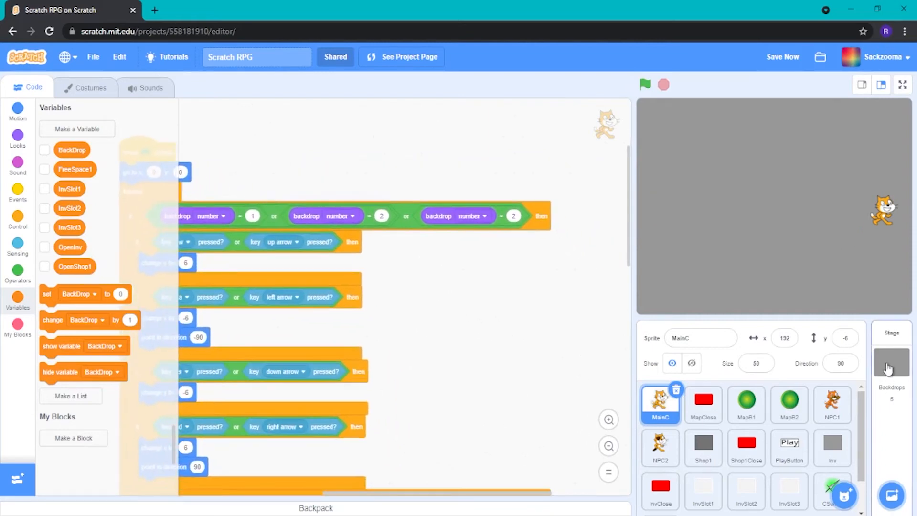
pyautogui.click(891, 351)
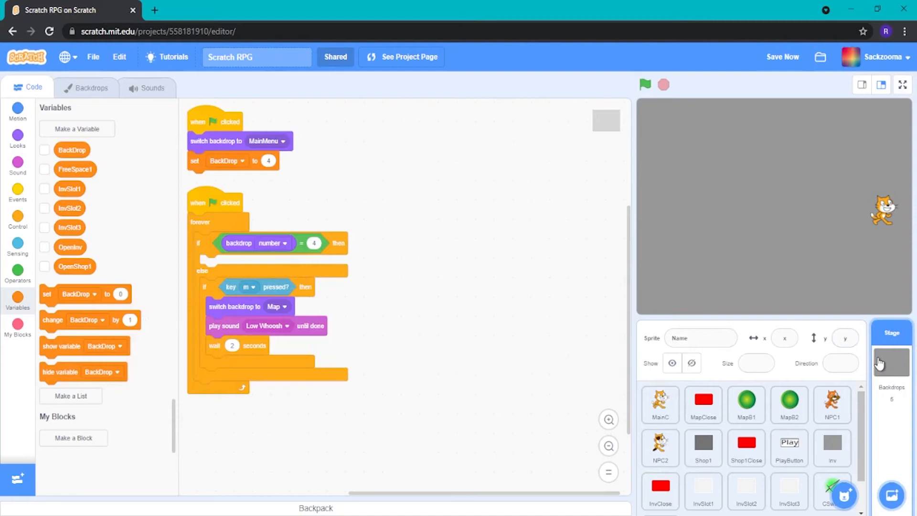
pyautogui.click(90, 88)
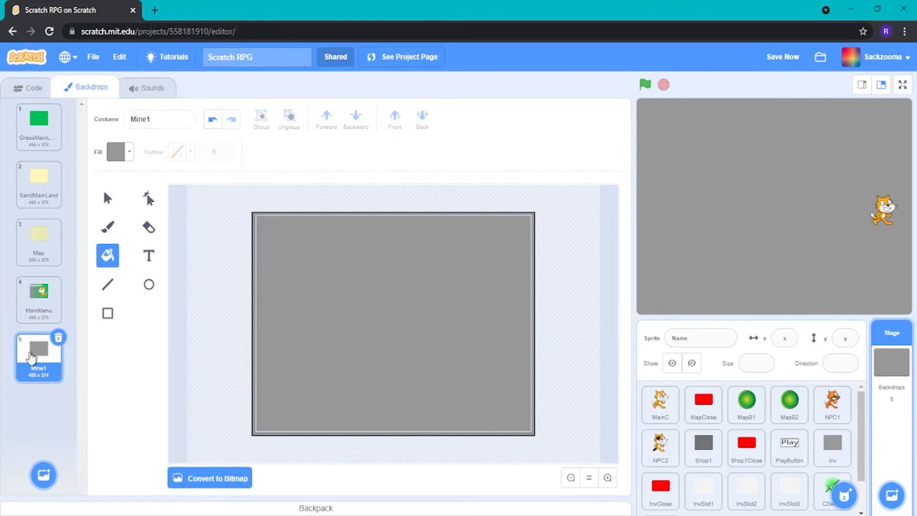
pyautogui.click(27, 87)
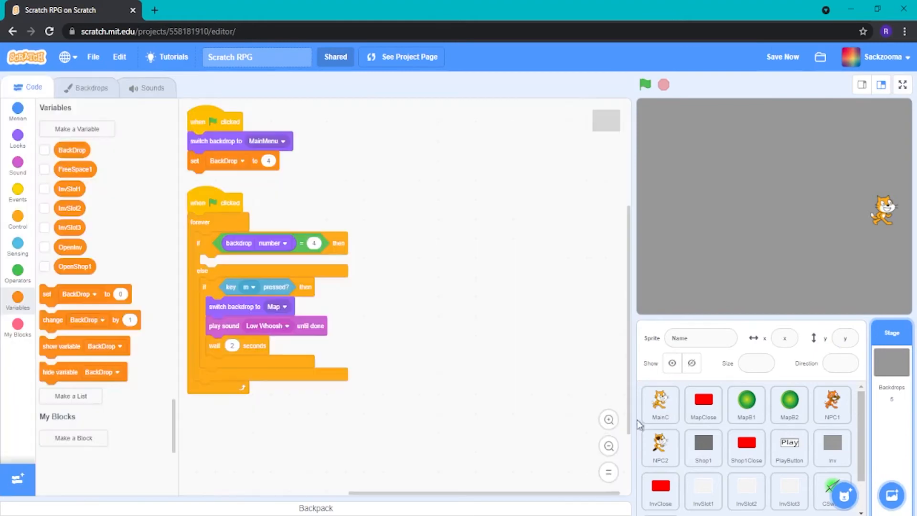
pyautogui.click(660, 403)
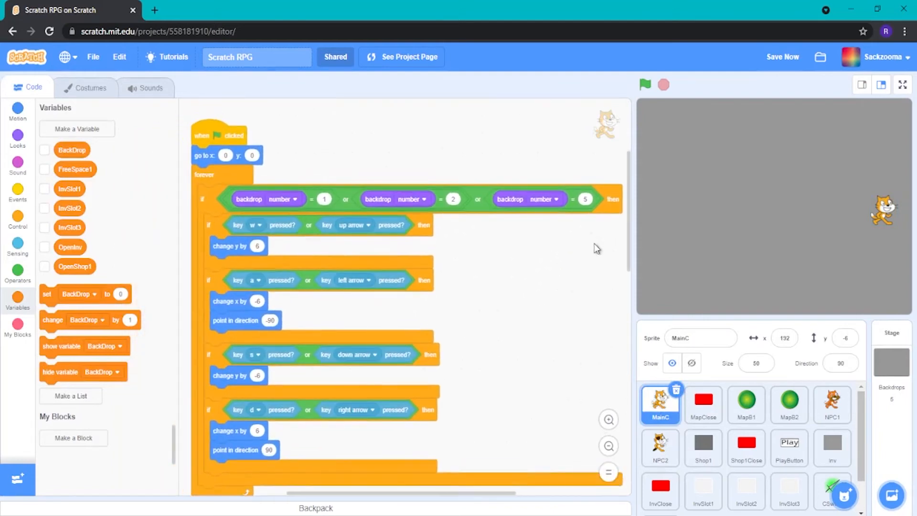
# Run the game, travel via Grass Land to the grey mine and walk the cat around with the arrow keys.
pyautogui.click(645, 85)
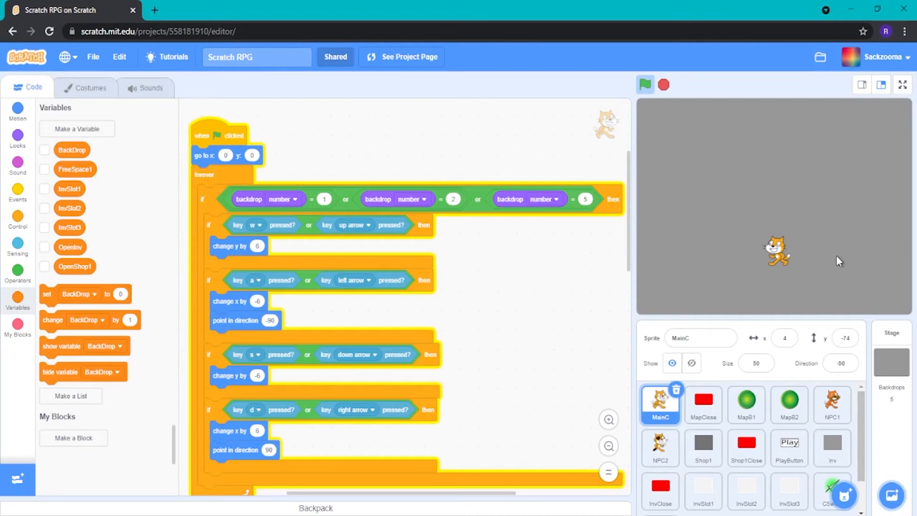
pyautogui.click(644, 85)
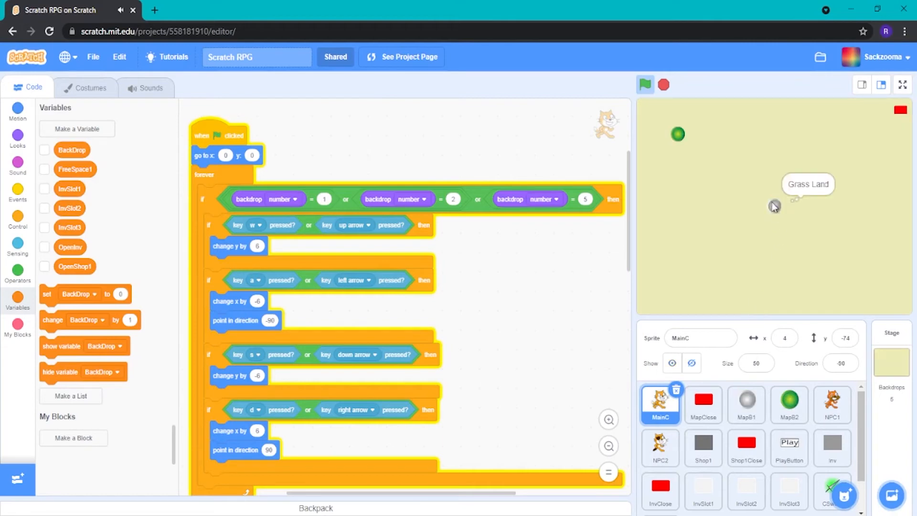
pyautogui.click(644, 84)
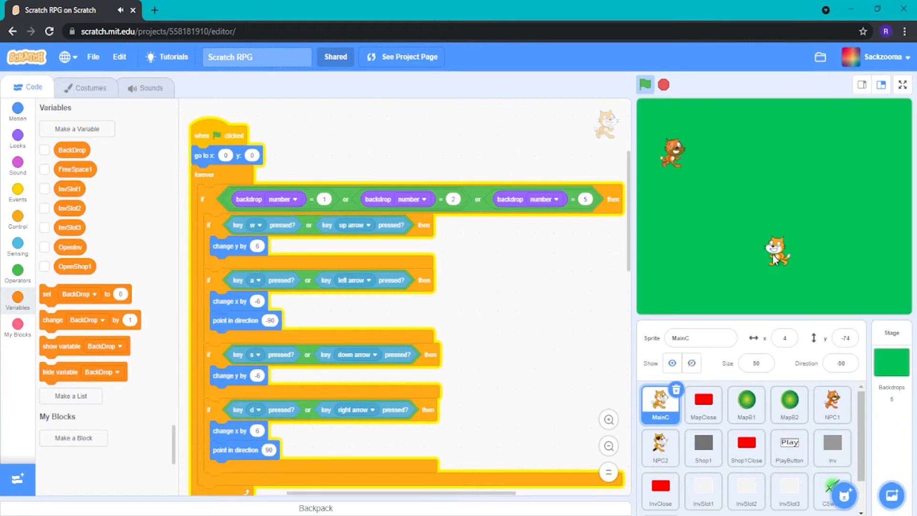
pyautogui.click(643, 85)
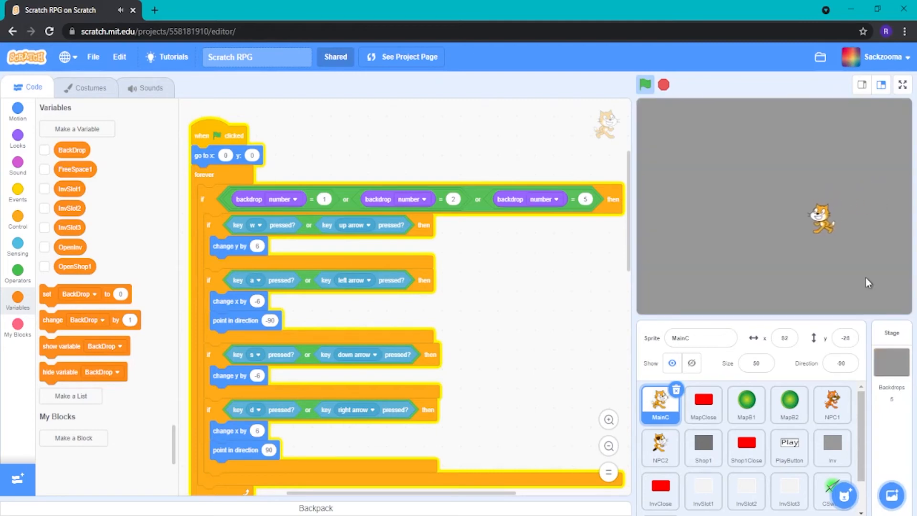
pyautogui.click(645, 85)
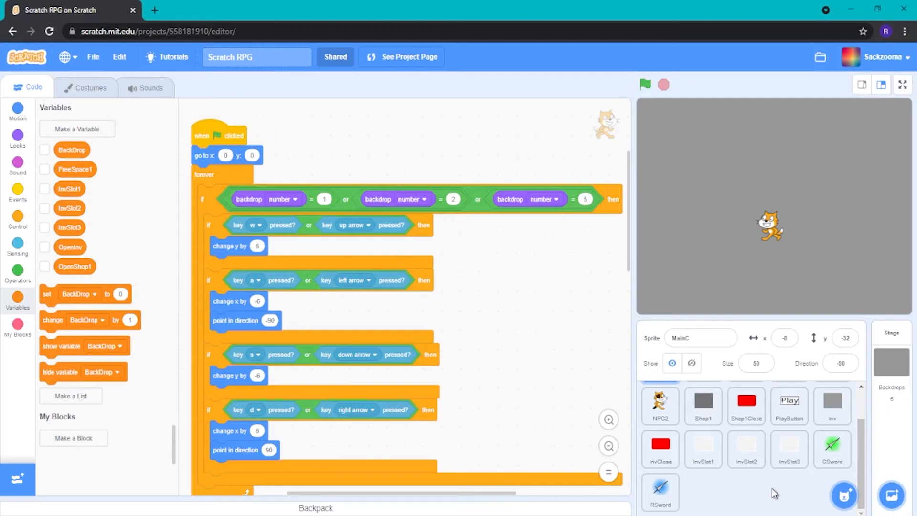
pyautogui.moveTo(614, 326)
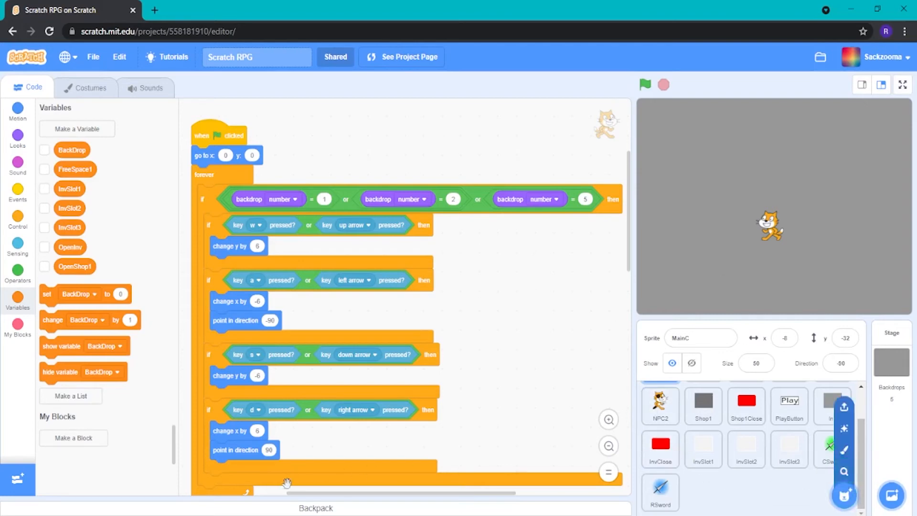
pyautogui.moveTo(804, 504)
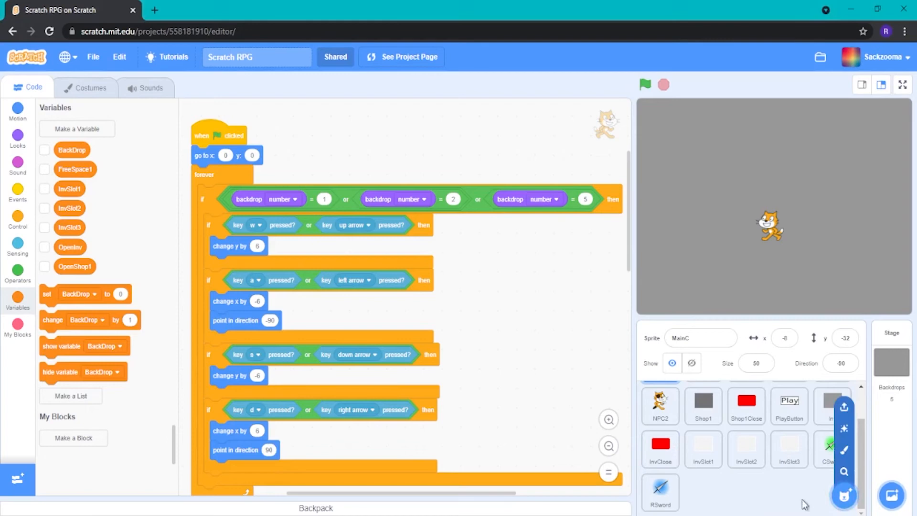
pyautogui.moveTo(843, 472)
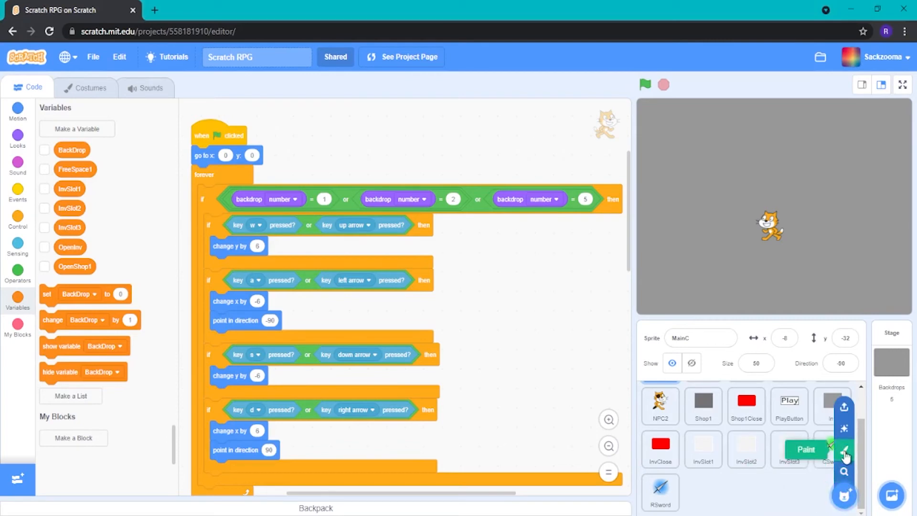
# Create a new blank sprite, Sprite1, with its empty costume in the paint editor.
pyautogui.click(805, 448)
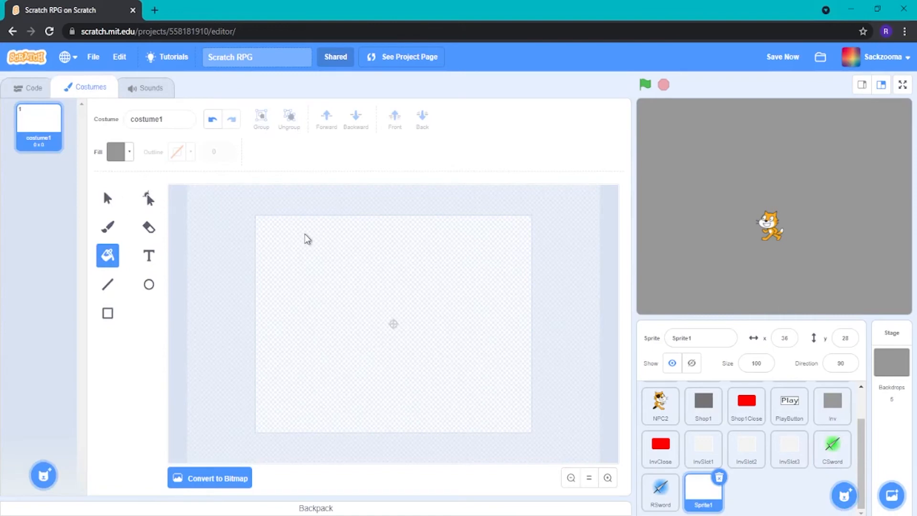
pyautogui.moveTo(305, 252)
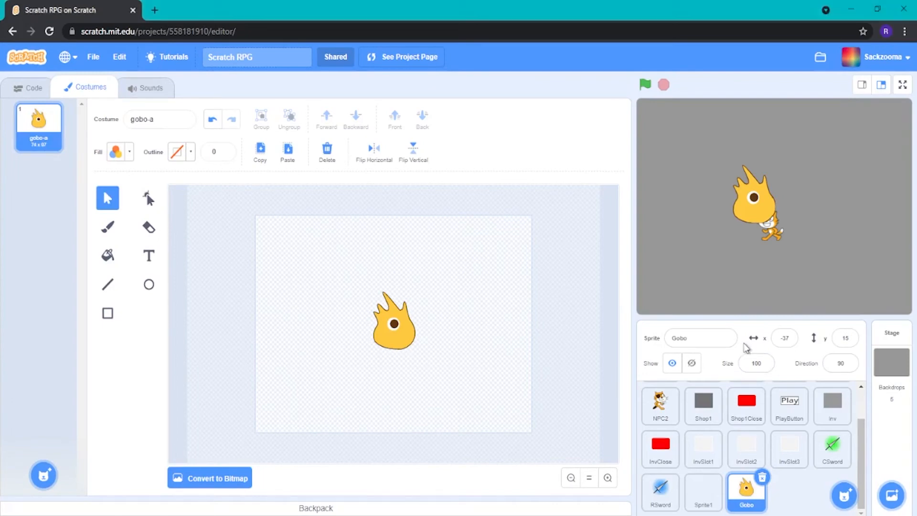
pyautogui.moveTo(423, 340)
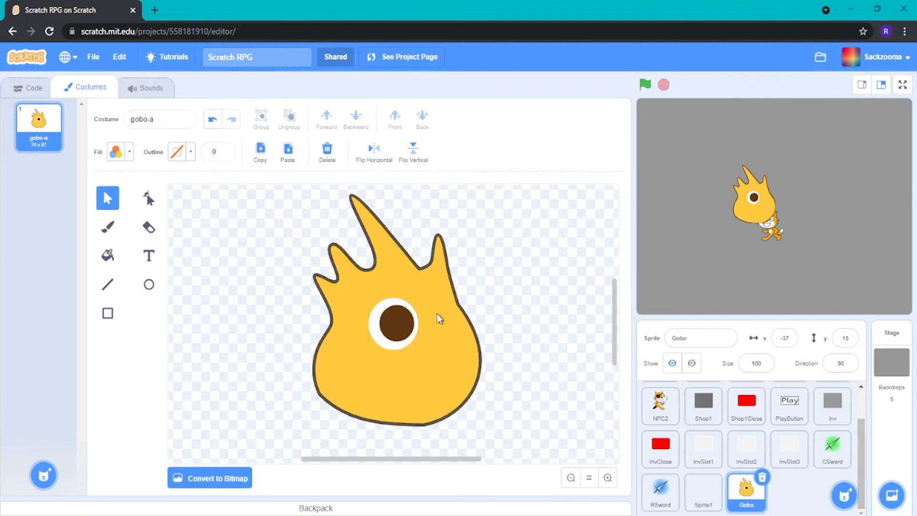
# Begin renaming the newly added Gobo library sprite in its name field.
pyautogui.click(393, 324)
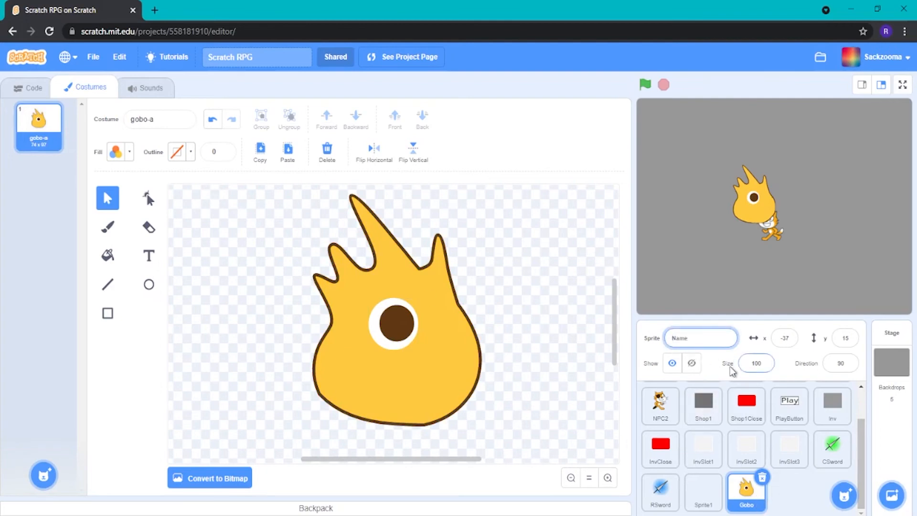
# Name the Gobo sprite NPC-M1 and move to its scripts to begin coding it.
pyautogui.write('NP')
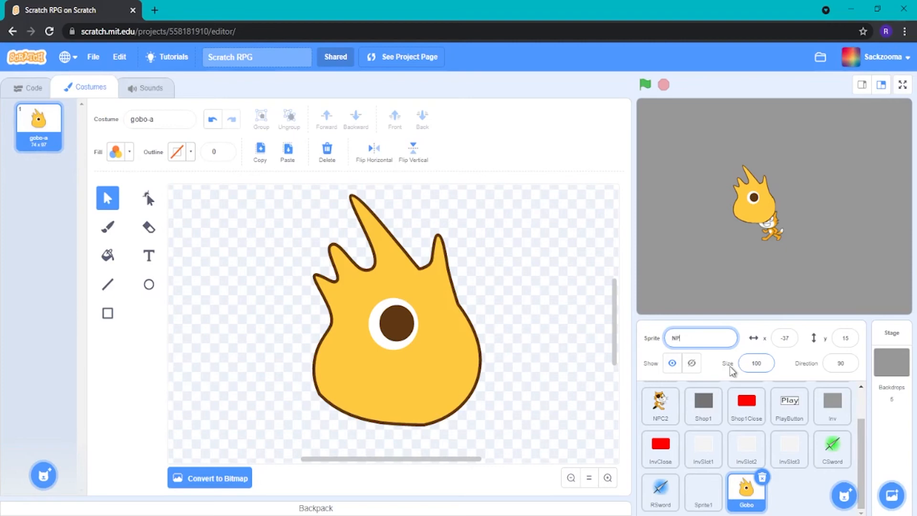
pyautogui.write('C-M1')
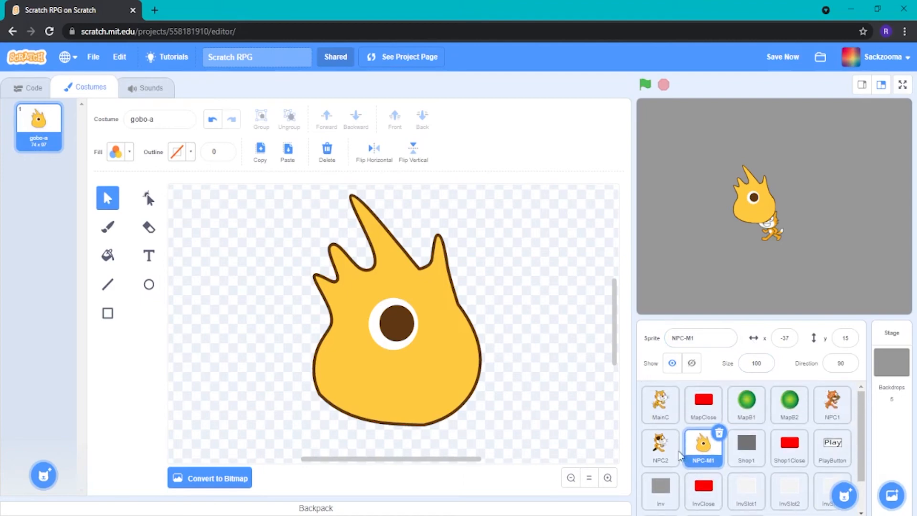
pyautogui.moveTo(743, 334)
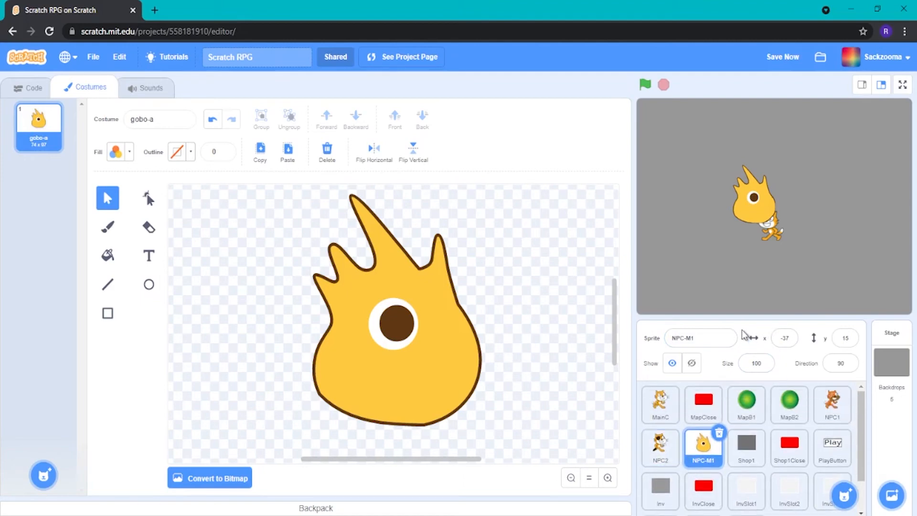
pyautogui.moveTo(741, 342)
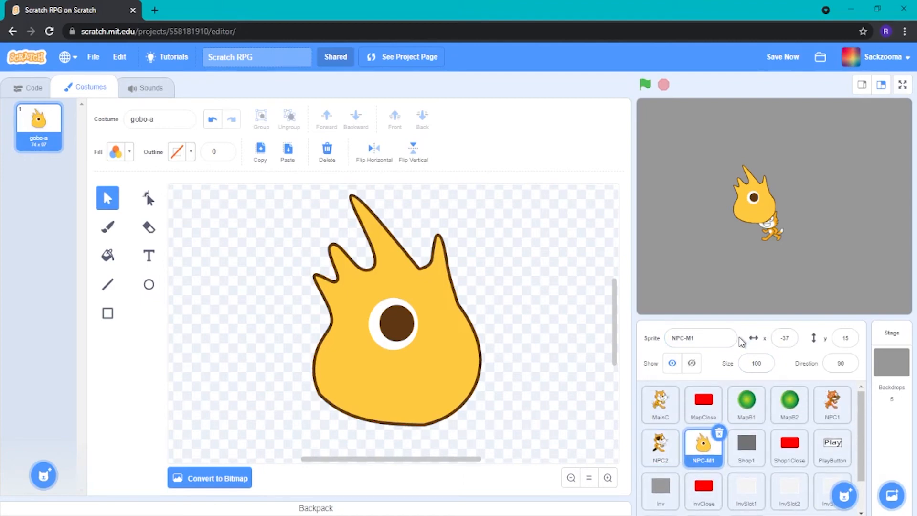
pyautogui.moveTo(88, 197)
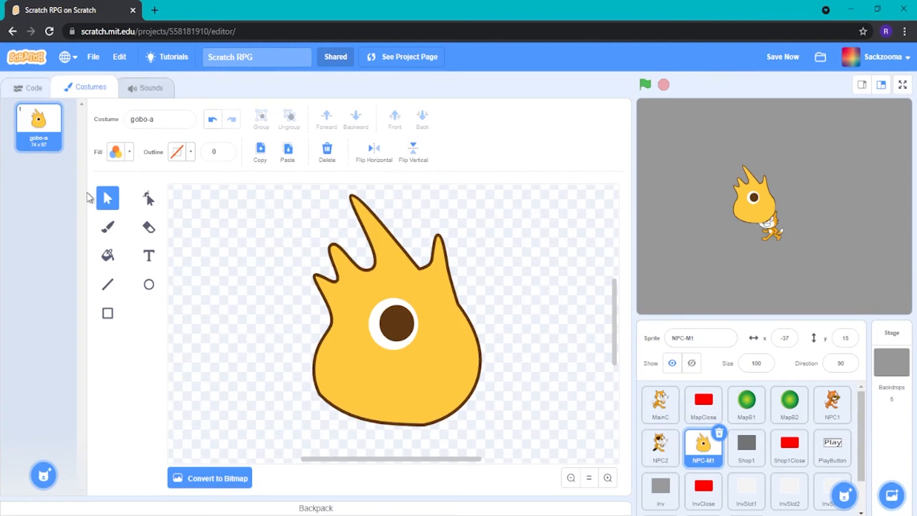
pyautogui.click(27, 86)
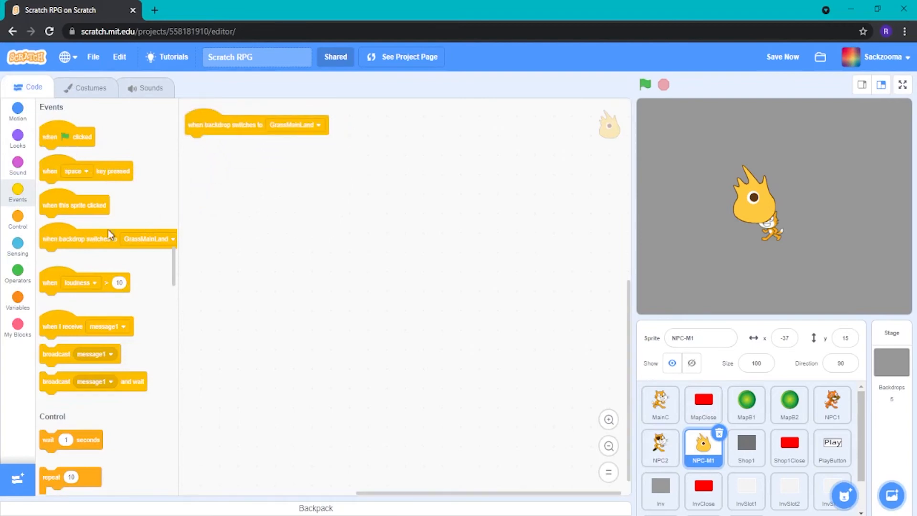
# Duplicate NPC-M1's backdrop-switch script per backdrop, hiding it except on Mine1, and set its size.
pyautogui.click(17, 140)
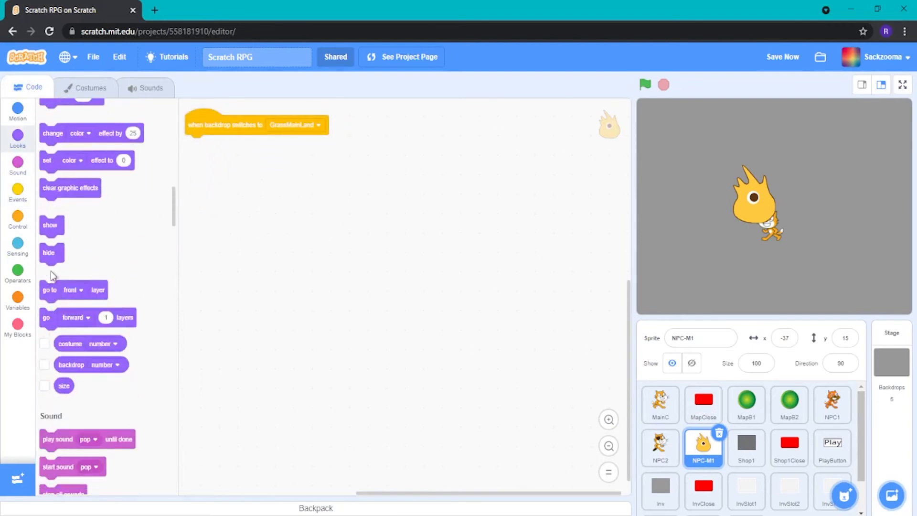
pyautogui.rightClick(225, 124)
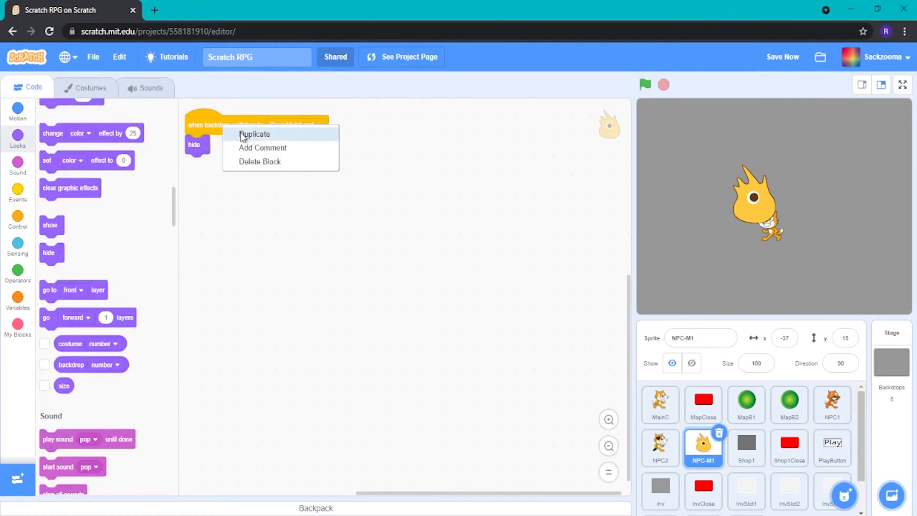
pyautogui.click(254, 133)
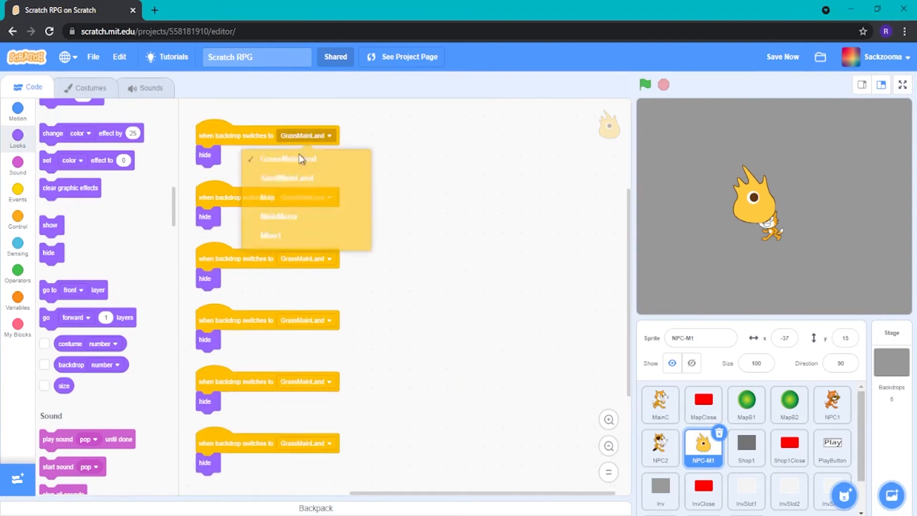
pyautogui.click(286, 177)
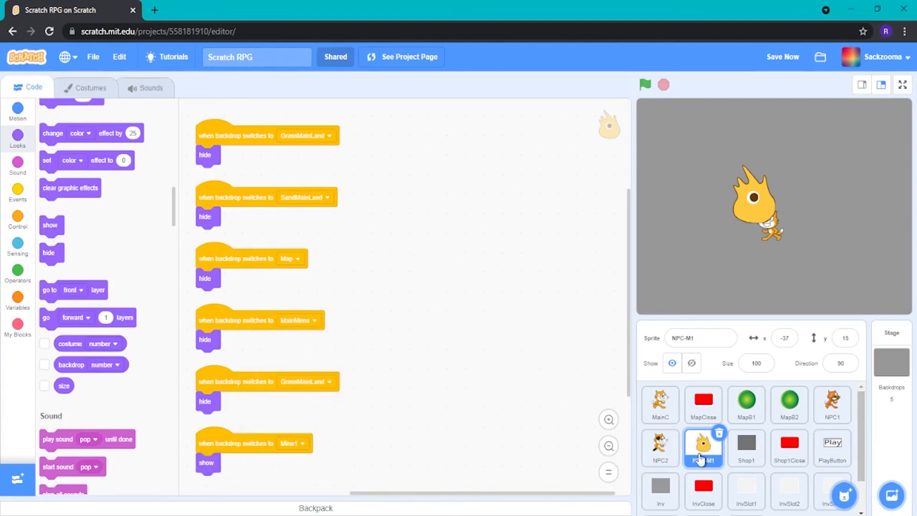
pyautogui.write('25')
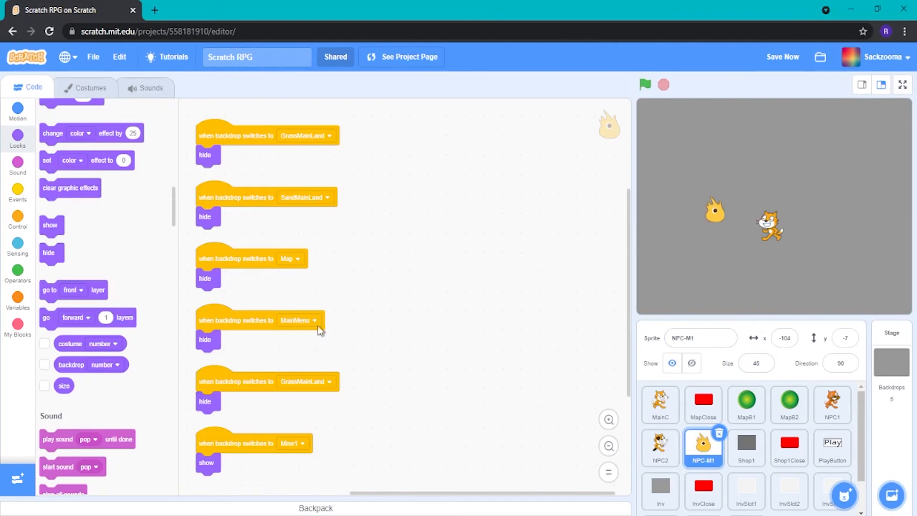
pyautogui.moveTo(402, 353)
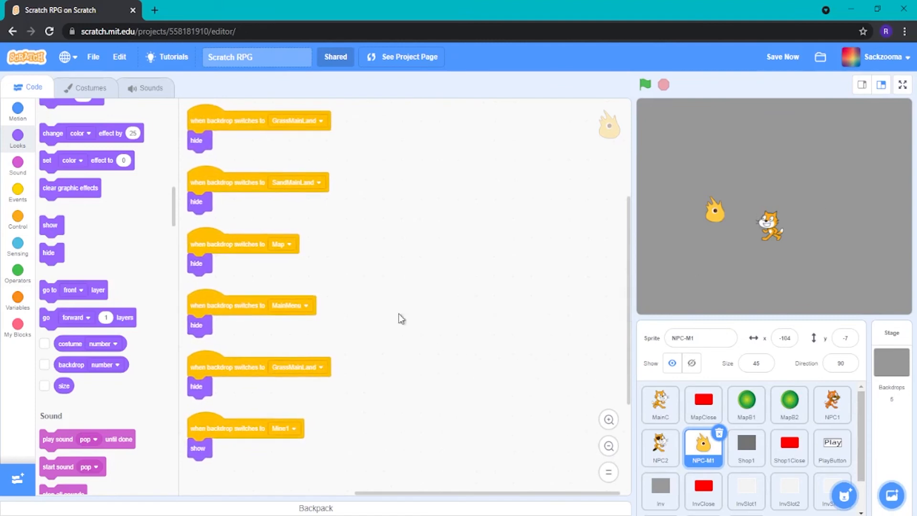
pyautogui.moveTo(358, 322)
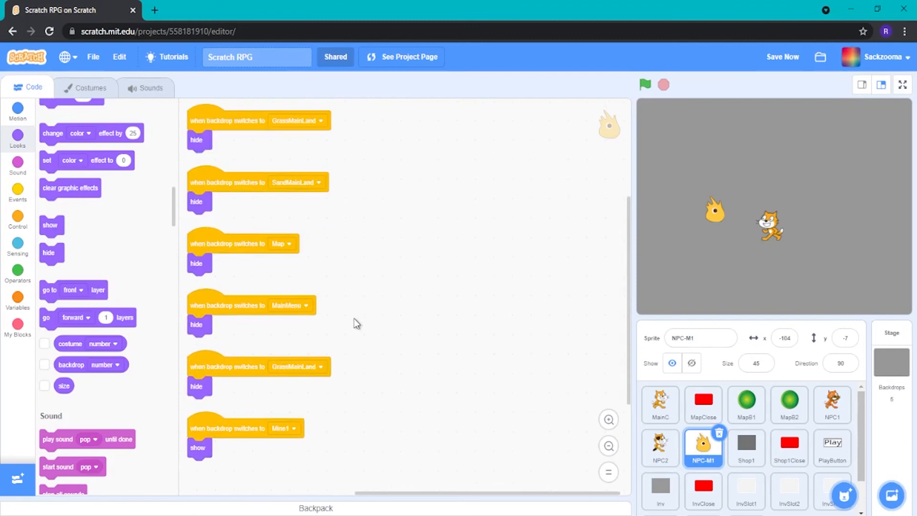
pyautogui.moveTo(602, 106)
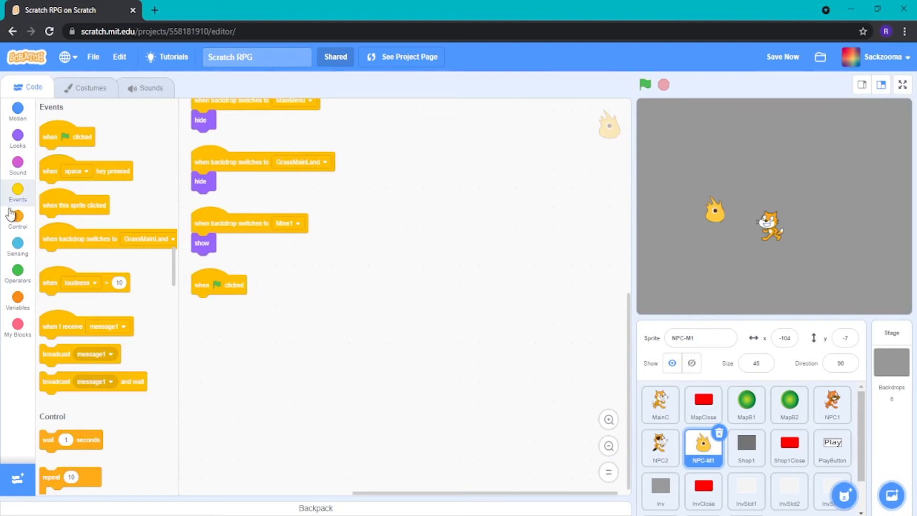
# Build a green-flag forever loop with an if checking backdrop number = 5.
pyautogui.click(17, 220)
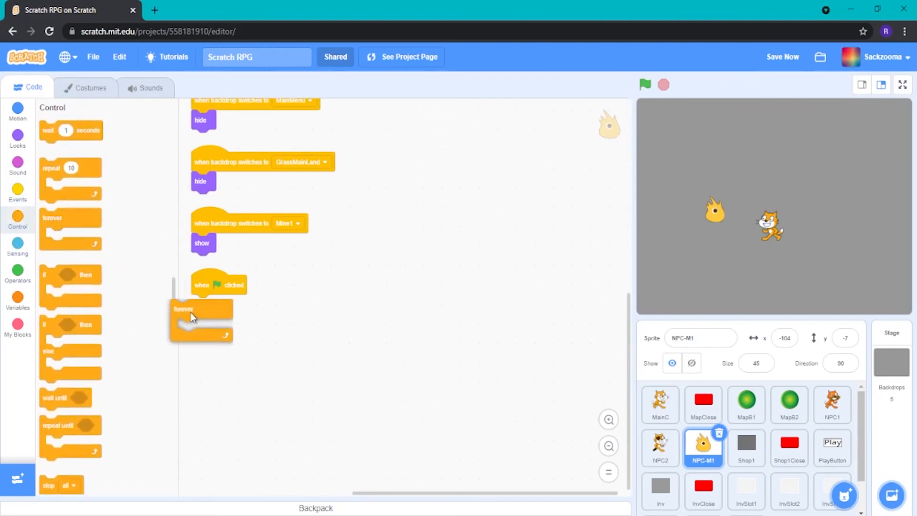
pyautogui.moveTo(193, 309); pyautogui.dragTo(217, 303)
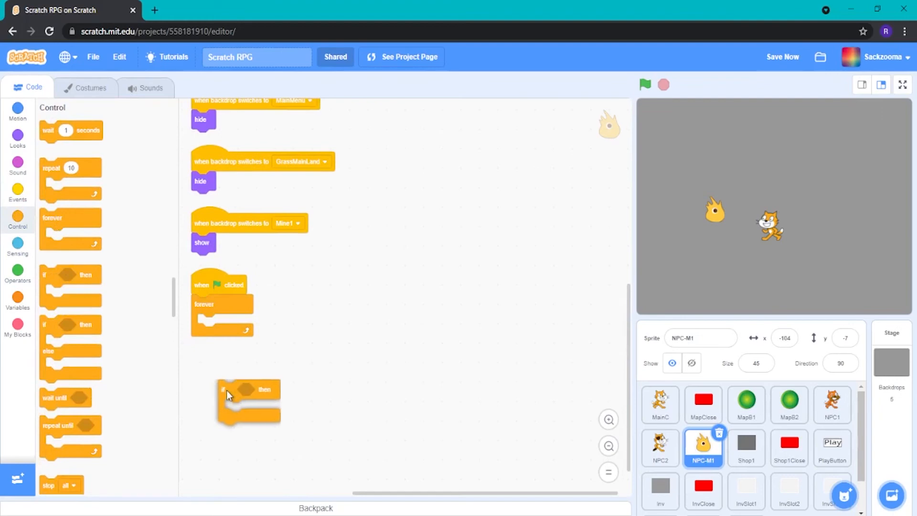
pyautogui.moveTo(245, 389); pyautogui.dragTo(172, 374)
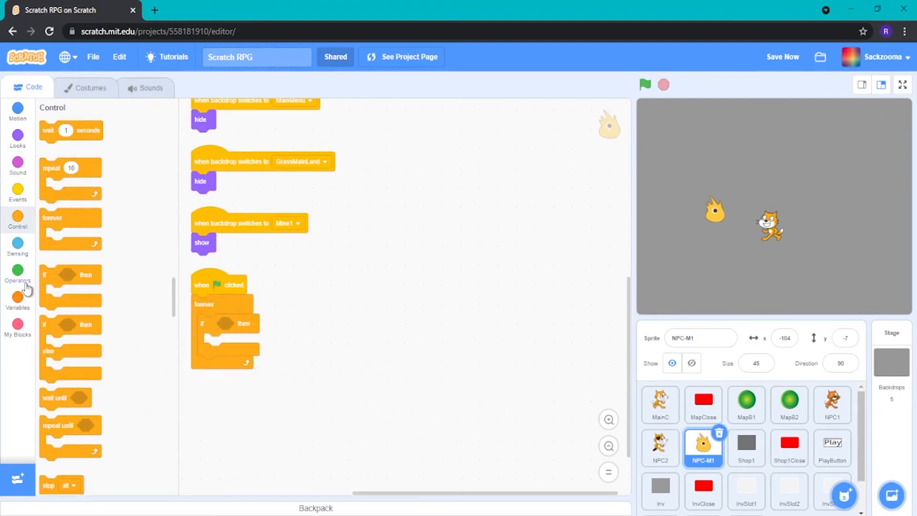
pyautogui.click(18, 274)
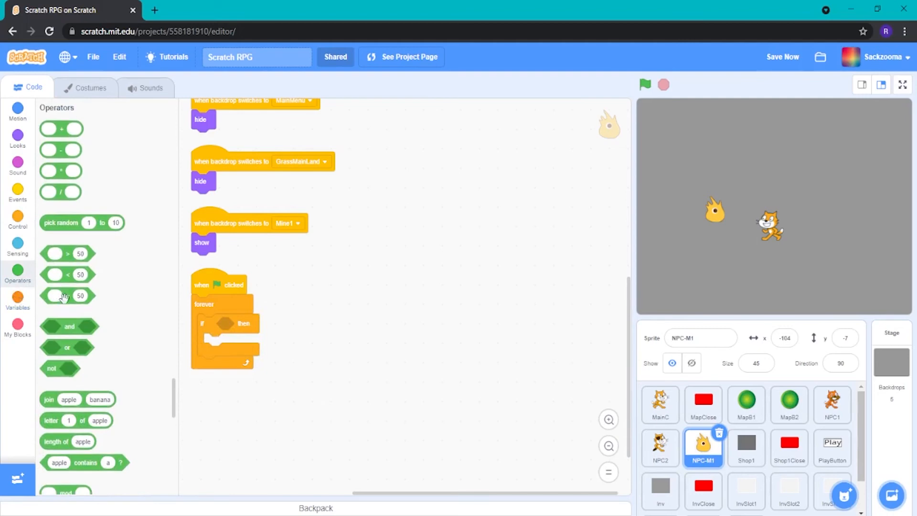
pyautogui.click(18, 137)
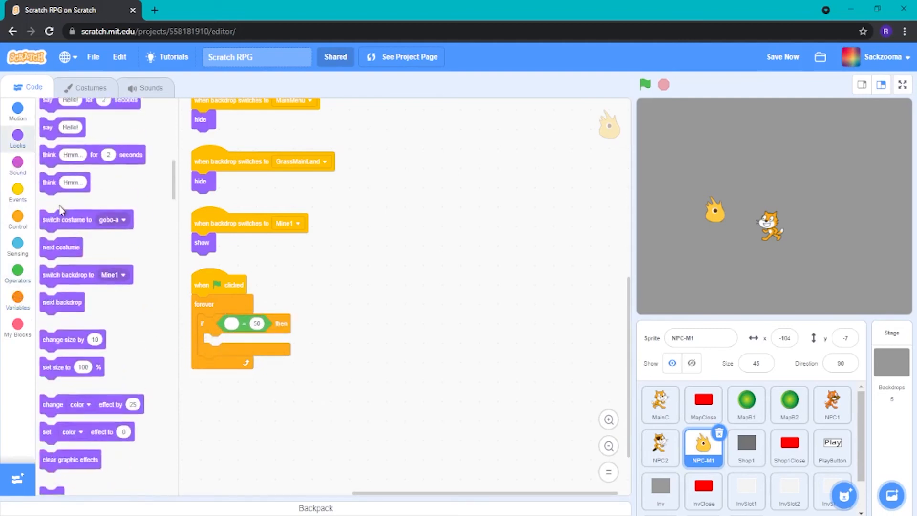
pyautogui.scroll(-3)
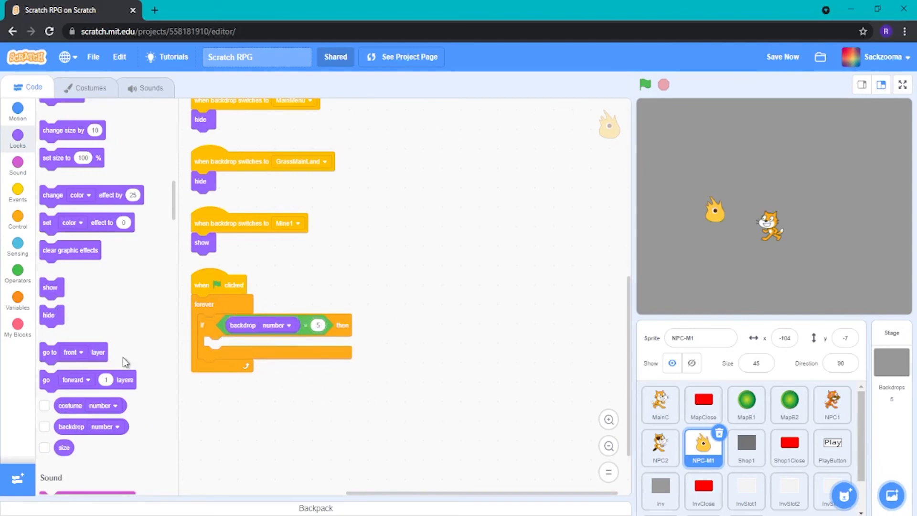
# Inside the if, glide 5 secs to MainC, then start the project to test it.
pyautogui.click(17, 110)
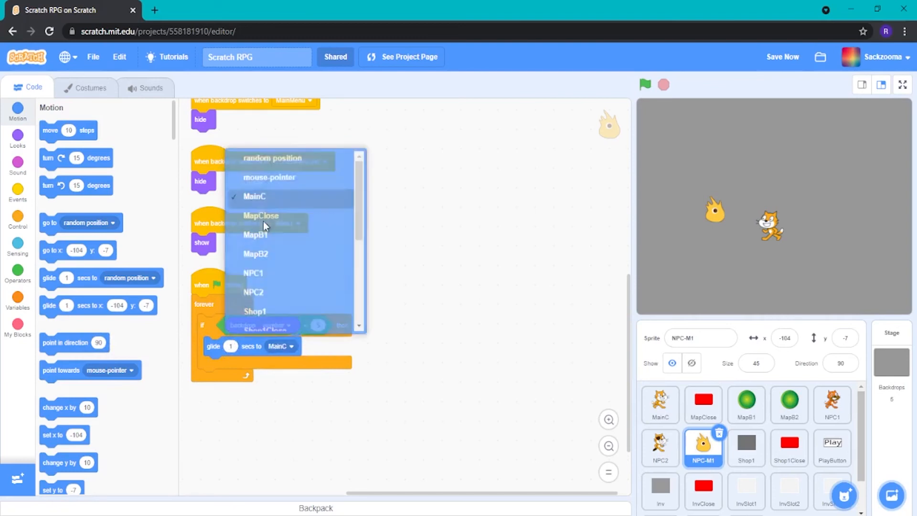
pyautogui.click(263, 225)
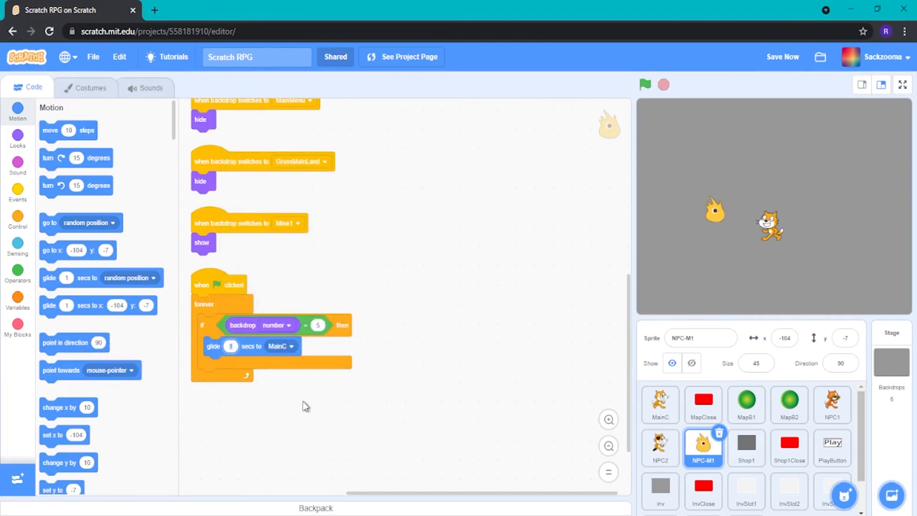
pyautogui.moveTo(286, 394)
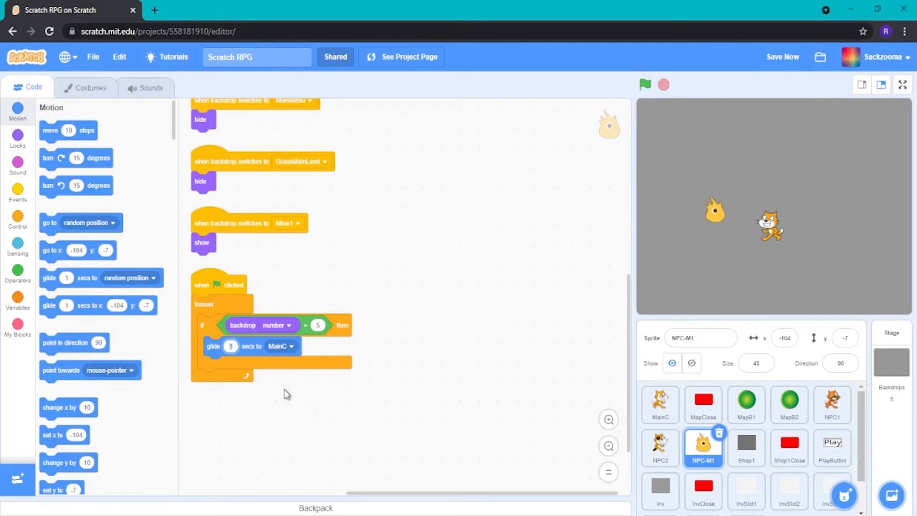
pyautogui.moveTo(292, 428)
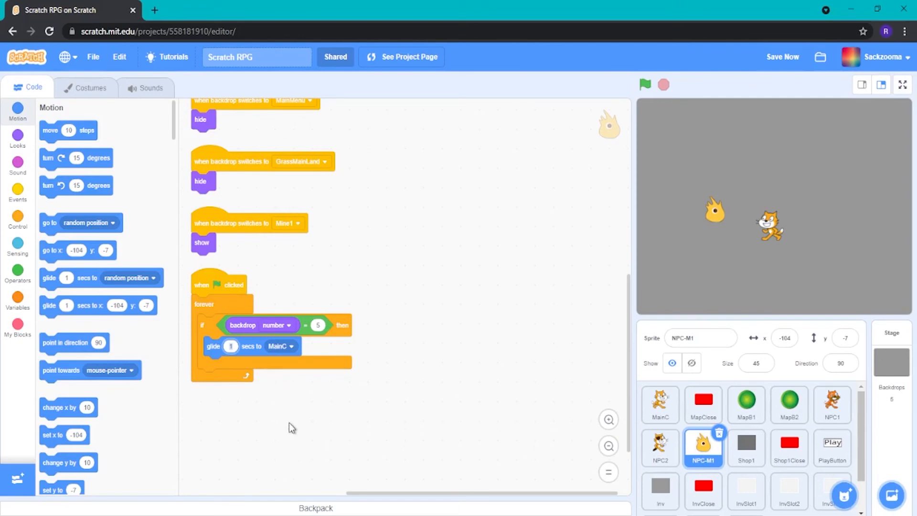
pyautogui.write('5')
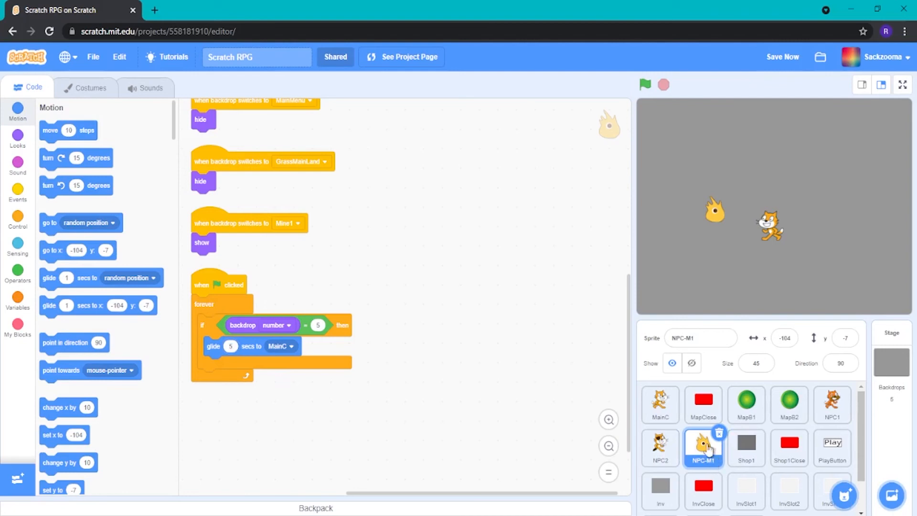
pyautogui.click(644, 85)
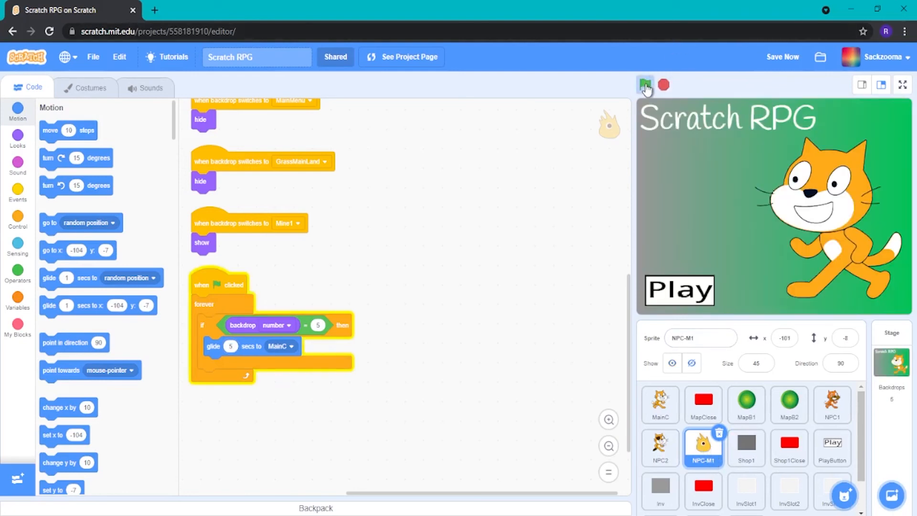
# Playtest from the title screen and drag the monster across the stage to watch it glide.
pyautogui.click(644, 85)
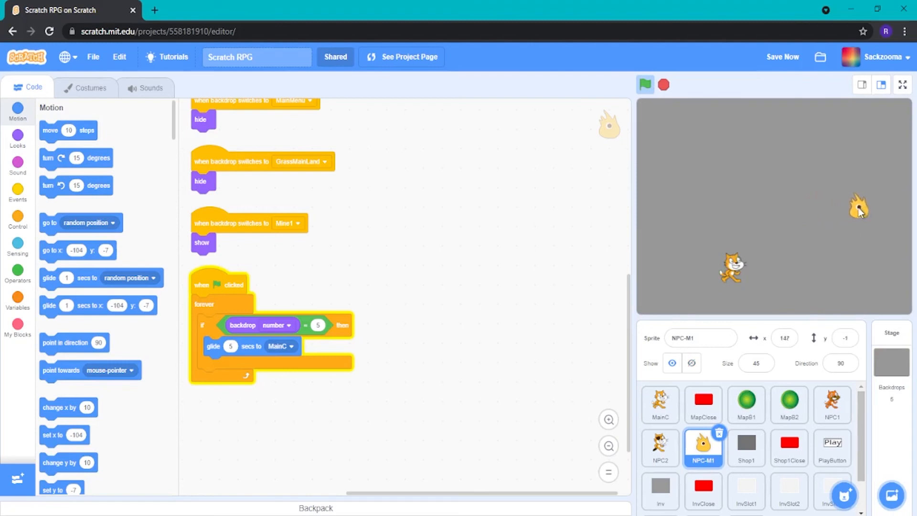
pyautogui.moveTo(858, 209); pyautogui.dragTo(842, 224)
pyautogui.write('1')
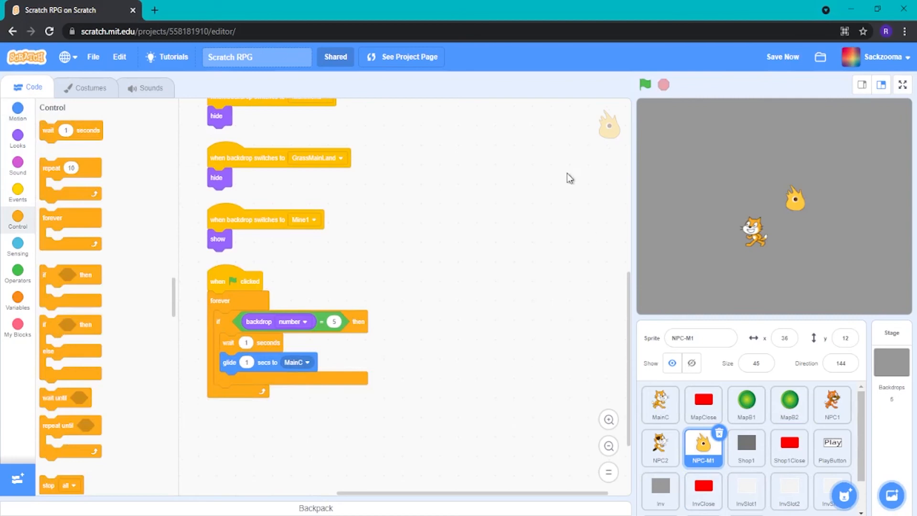
# Run the project again and drag the monster away from MainC to check it follows after waiting.
pyautogui.click(644, 85)
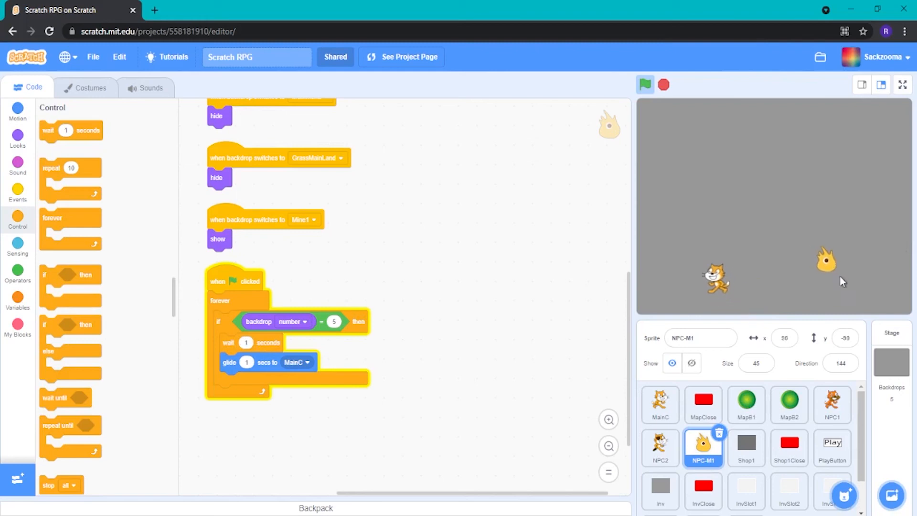
pyautogui.moveTo(824, 260); pyautogui.dragTo(681, 223)
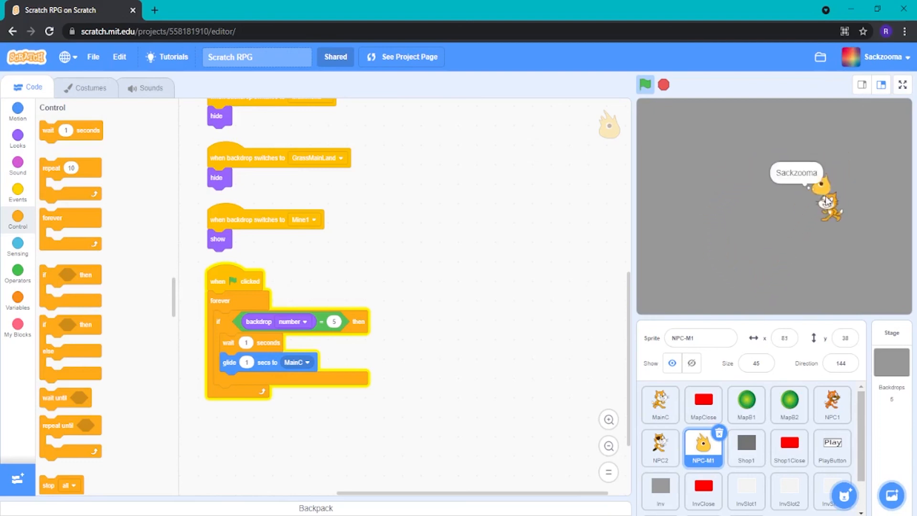
# Drag the Gobo monster across the mine stage to recheck its glide toward MainC, then stop the run.
pyautogui.moveTo(827, 202); pyautogui.dragTo(780, 241)
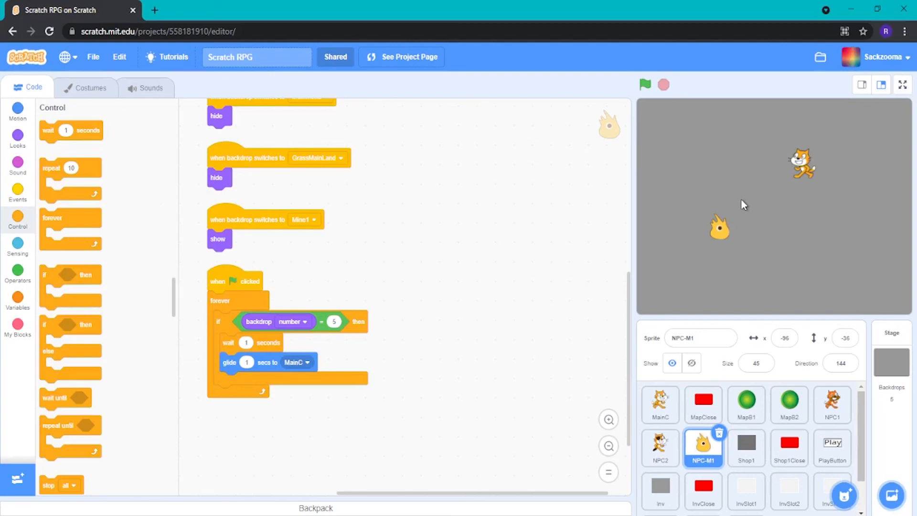
pyautogui.moveTo(610, 230)
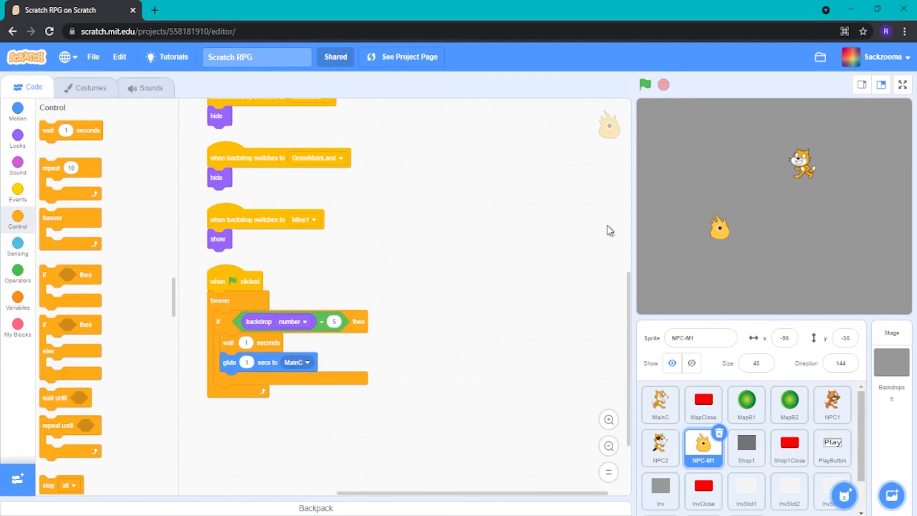